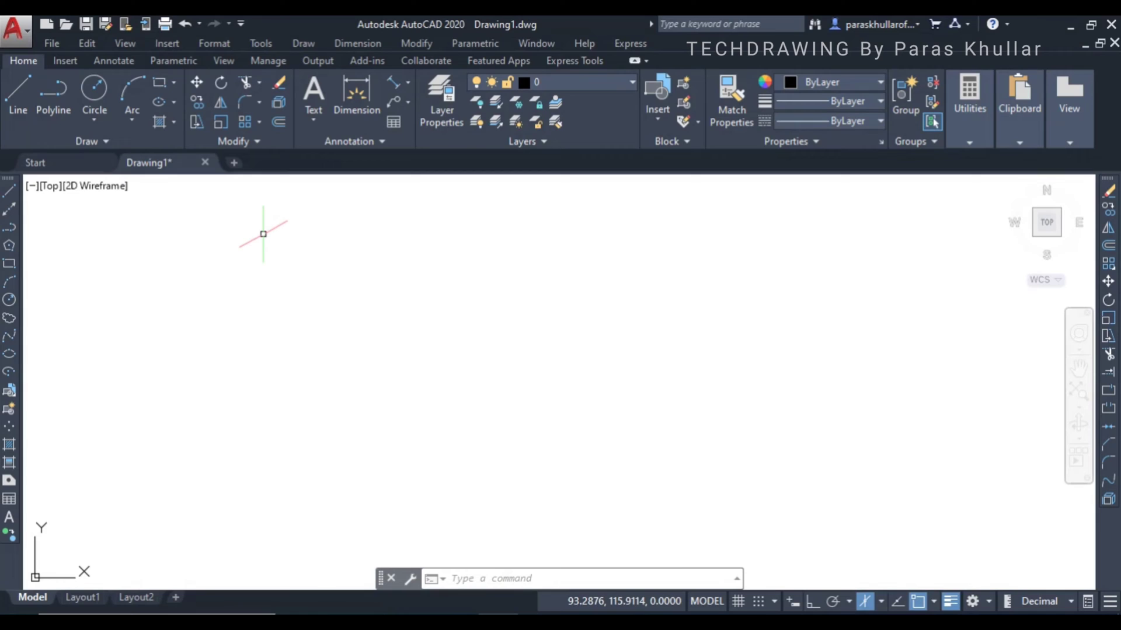
{"action": "mouse_move", "coordinate": [681, 438]}
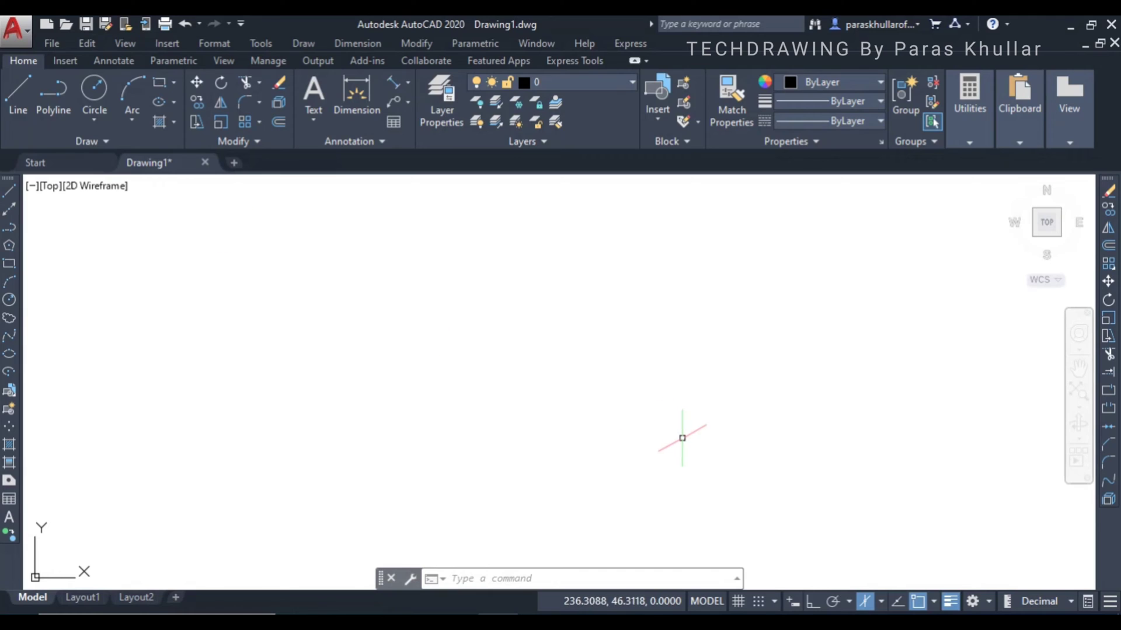
{"action": "mouse_move", "coordinate": [865, 579]}
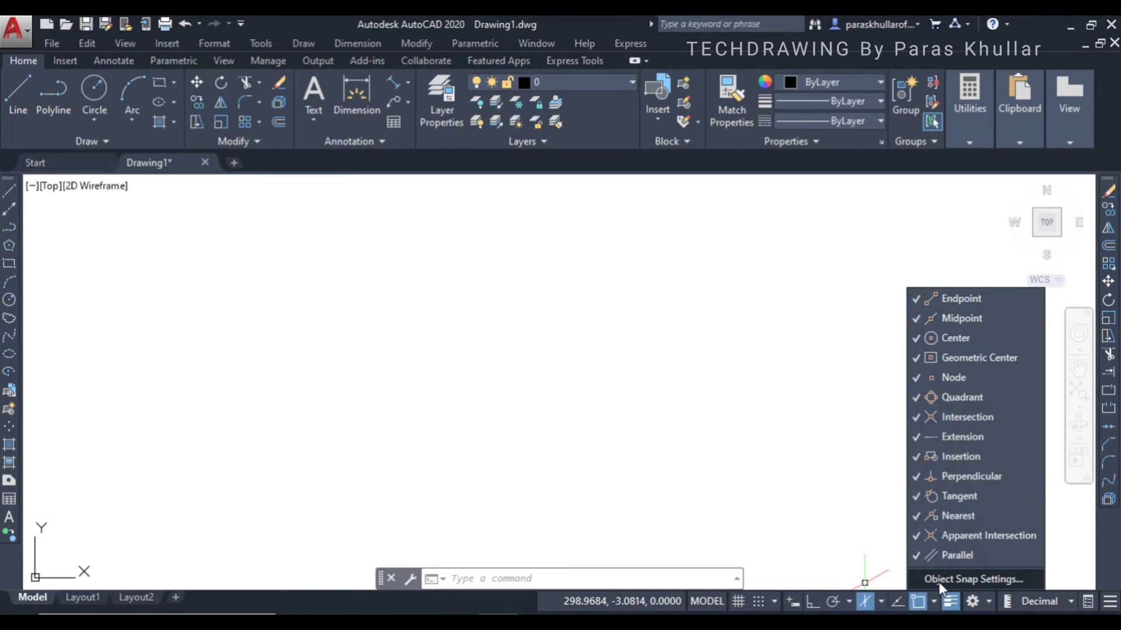
Set the drafting snap type to Isometric snap in Drafting Settings and apply it.
{"action": "left_click", "coordinate": [971, 579]}
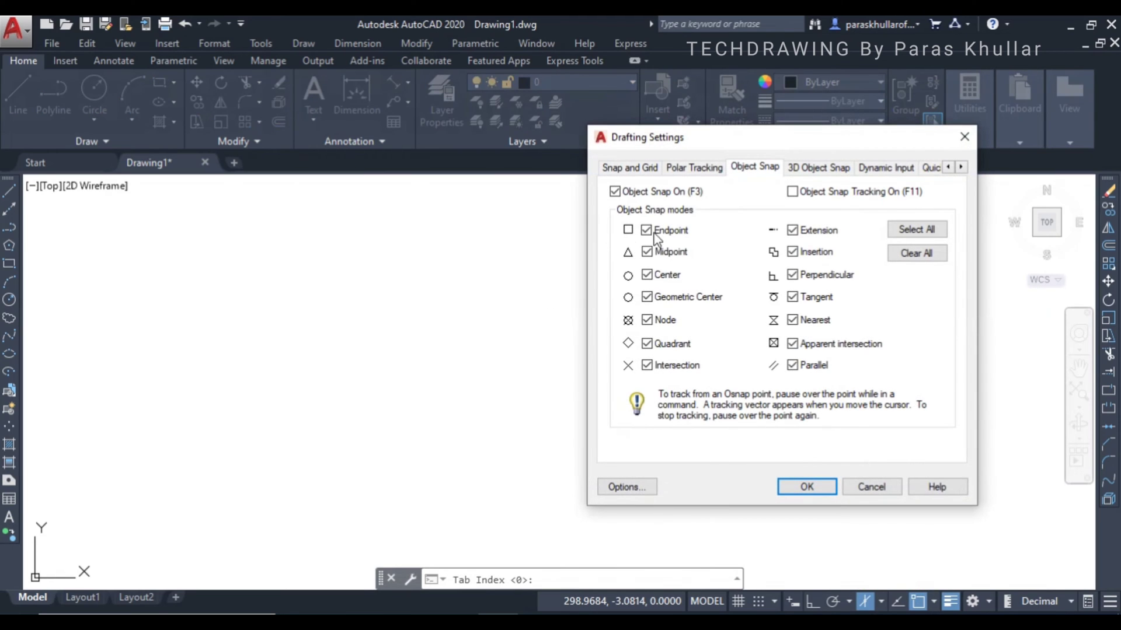
{"action": "left_click", "coordinate": [630, 168]}
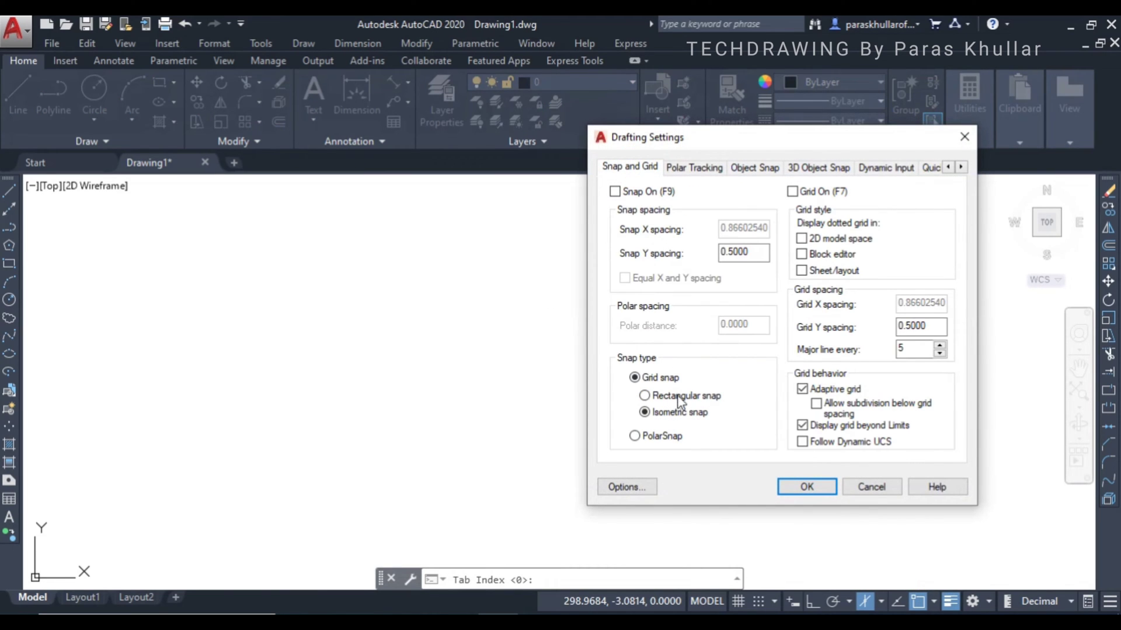
{"action": "left_click", "coordinate": [644, 395]}
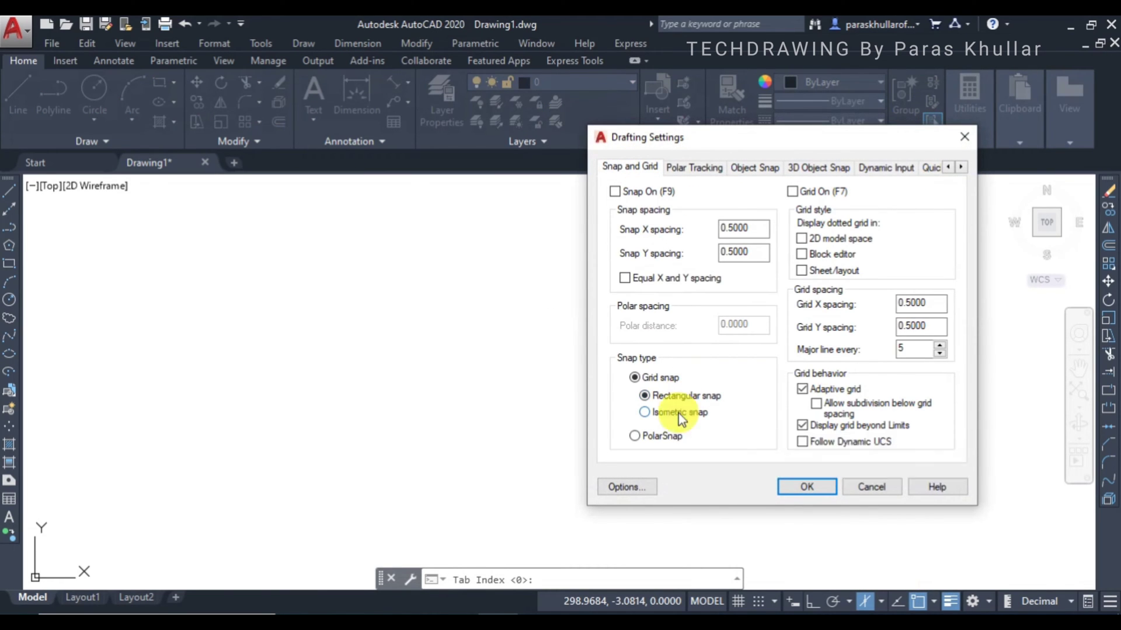
{"action": "left_click", "coordinate": [644, 411]}
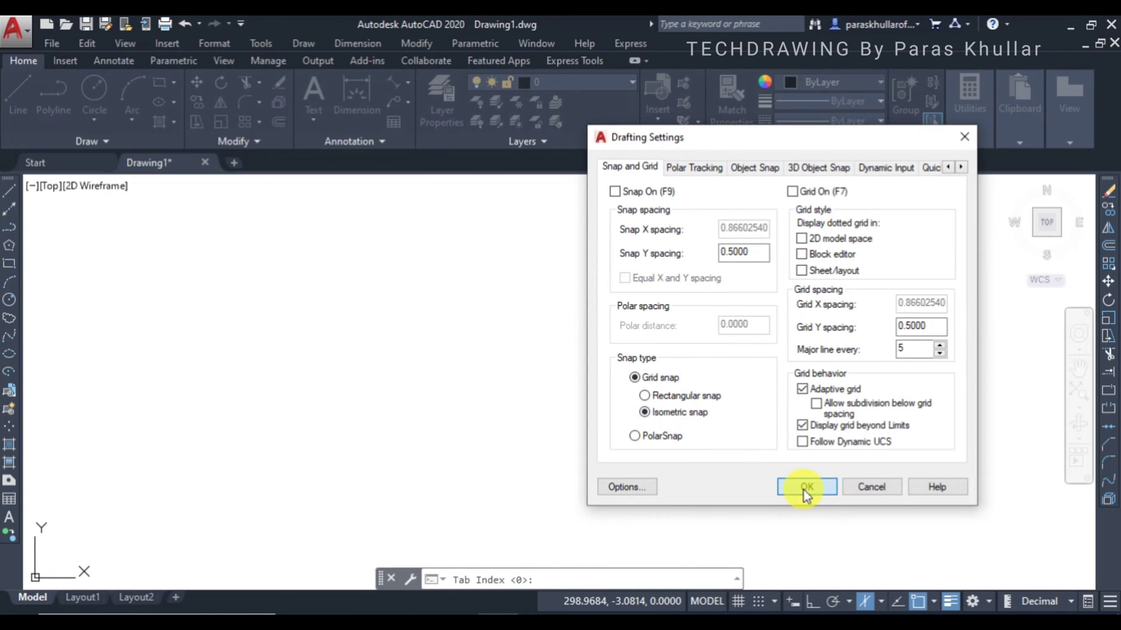
{"action": "left_click", "coordinate": [806, 486]}
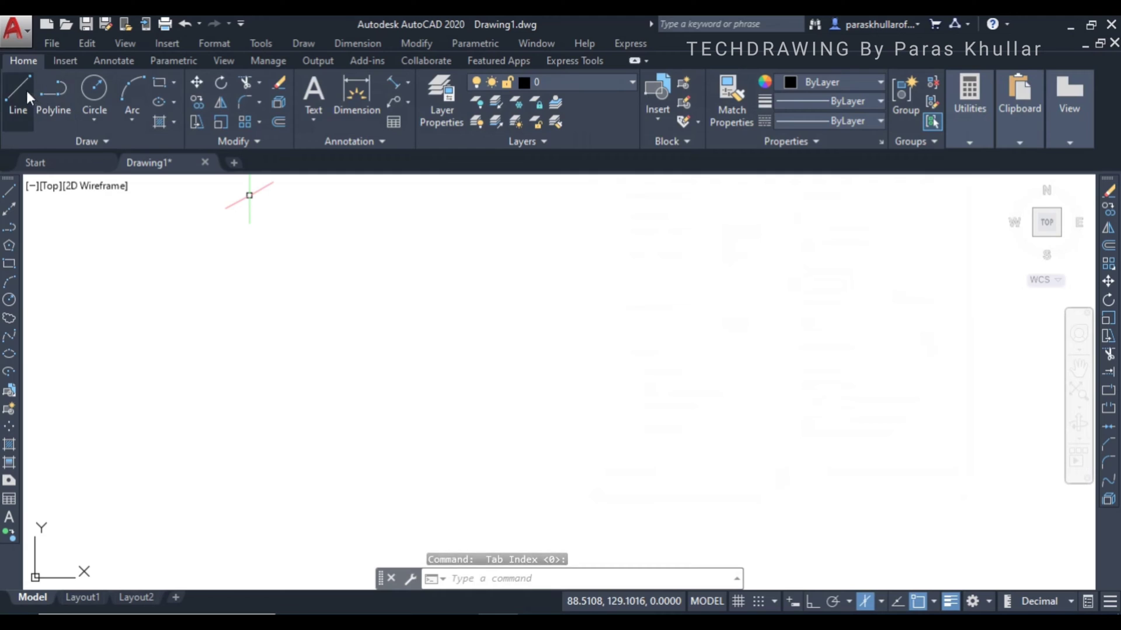
With Ortho on, draw the top rhombus and left-face edges as 20-unit lines.
{"action": "left_click", "coordinate": [16, 86]}
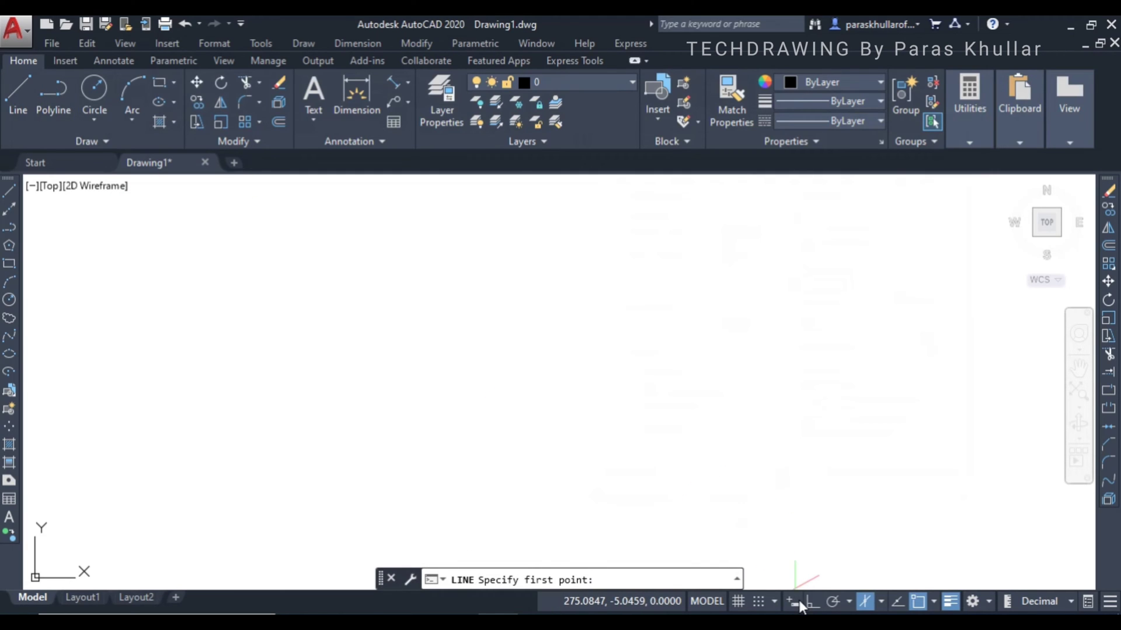
{"action": "left_click", "coordinate": [810, 602]}
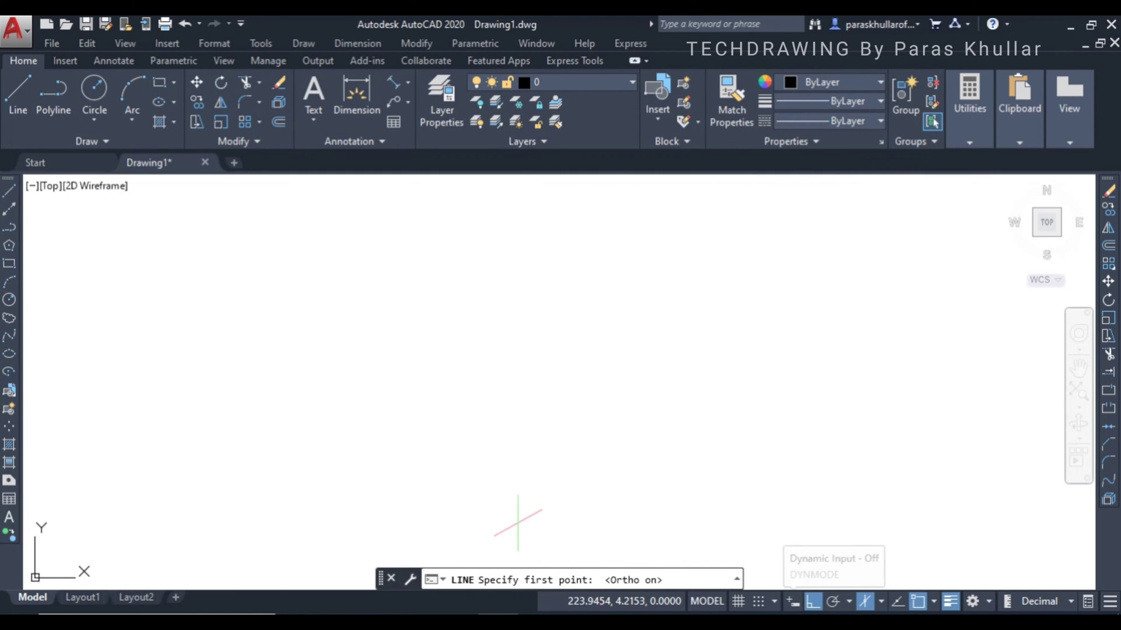
{"action": "mouse_move", "coordinate": [497, 357]}
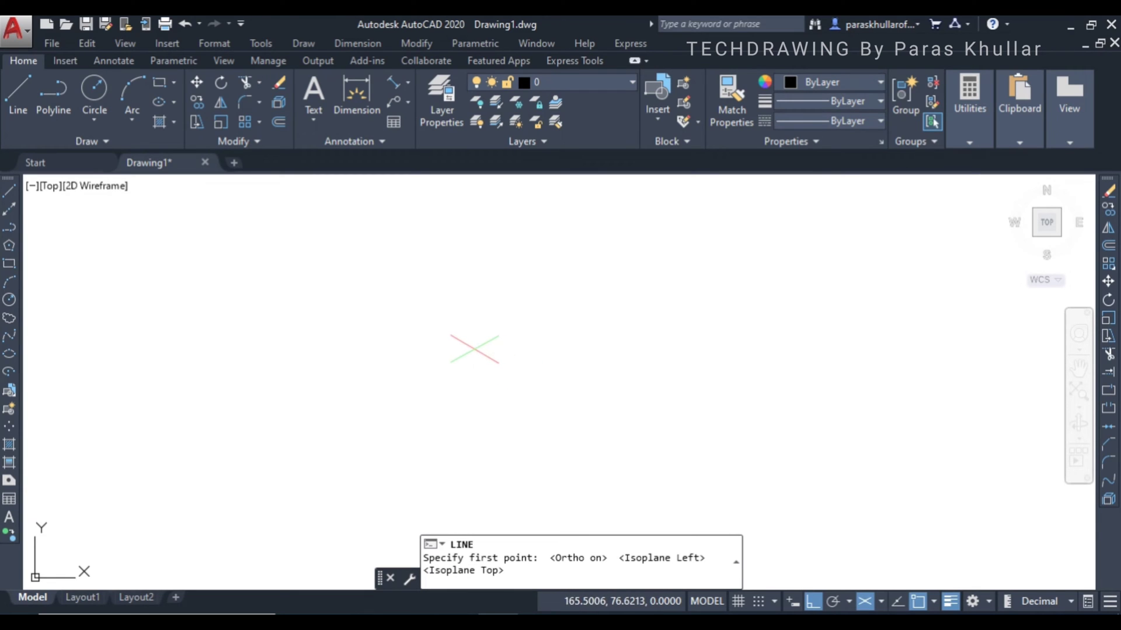
{"action": "left_click", "coordinate": [458, 345]}
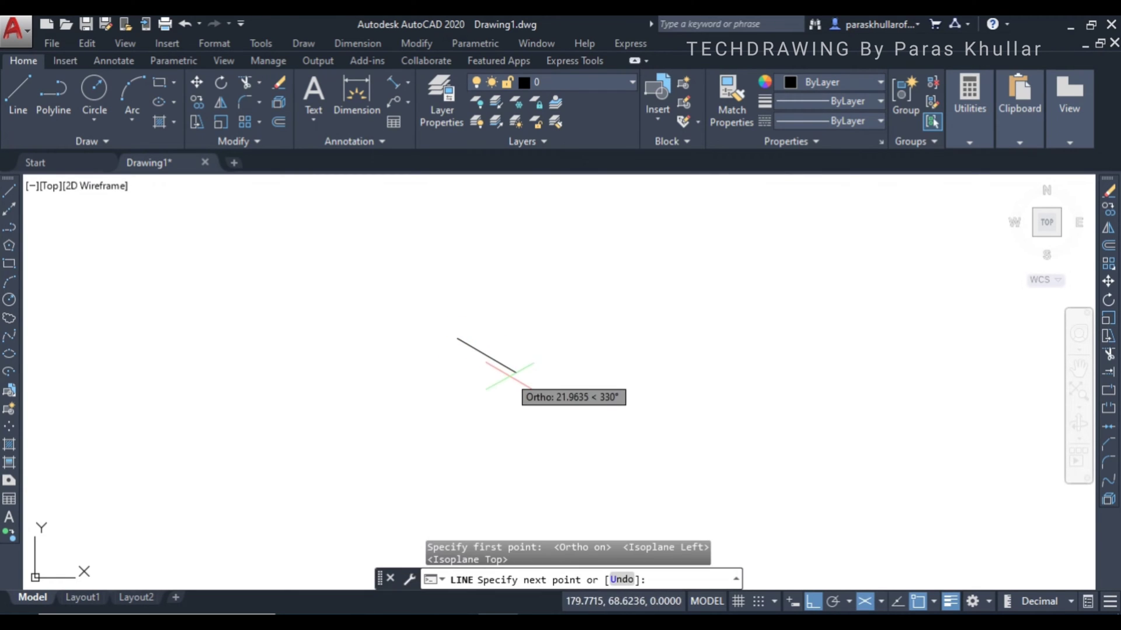
{"action": "mouse_move", "coordinate": [532, 369]}
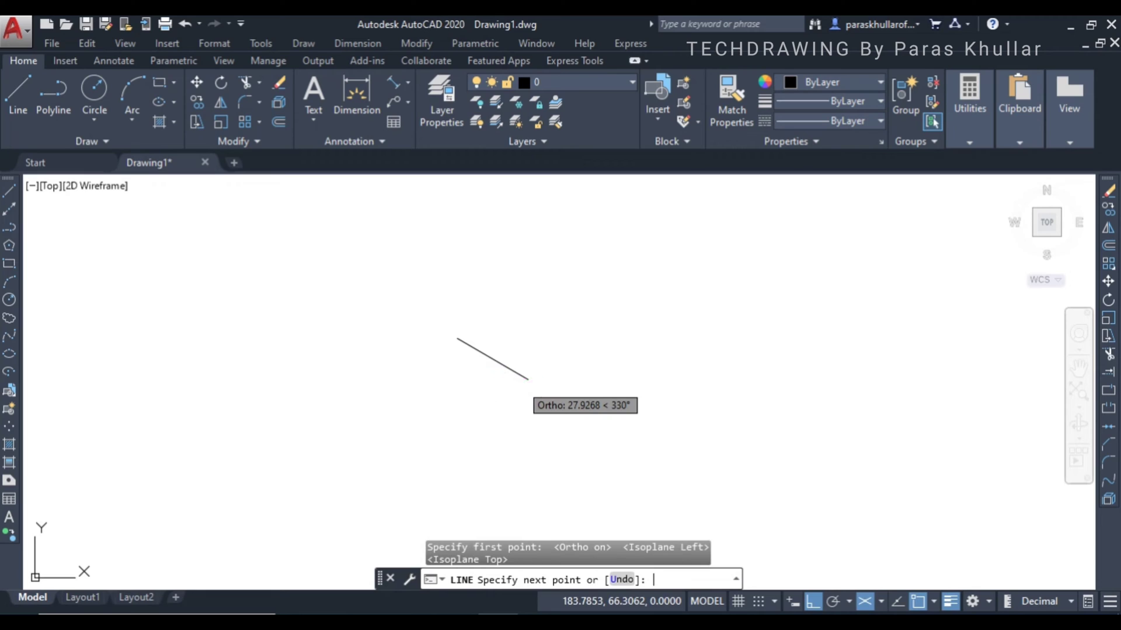
{"action": "type", "text": "20"}
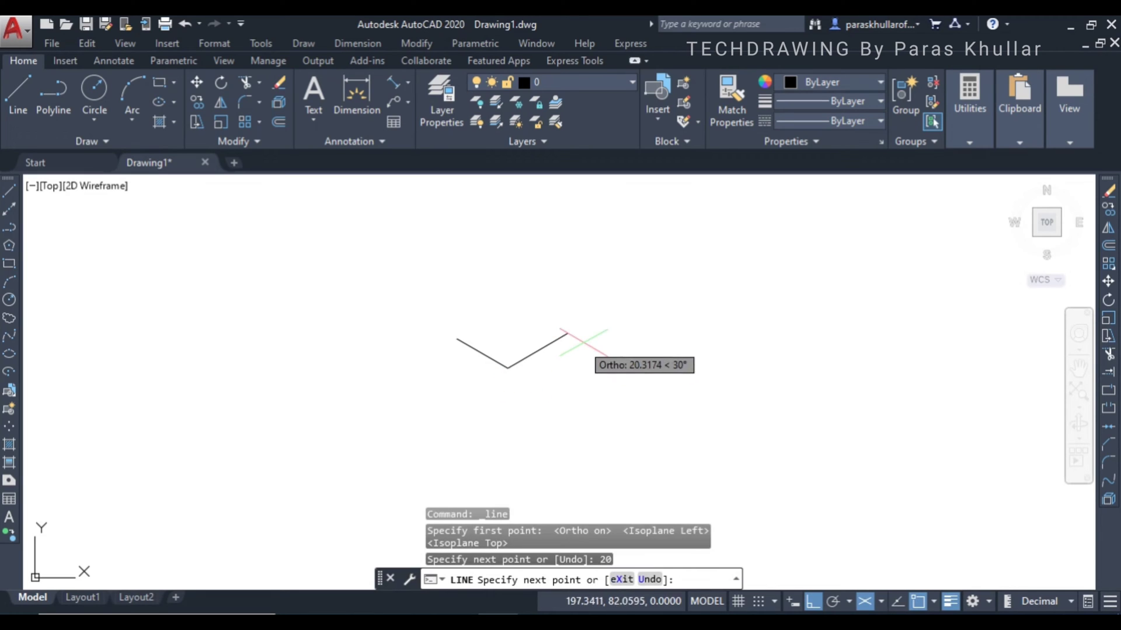
{"action": "type", "text": "2"}
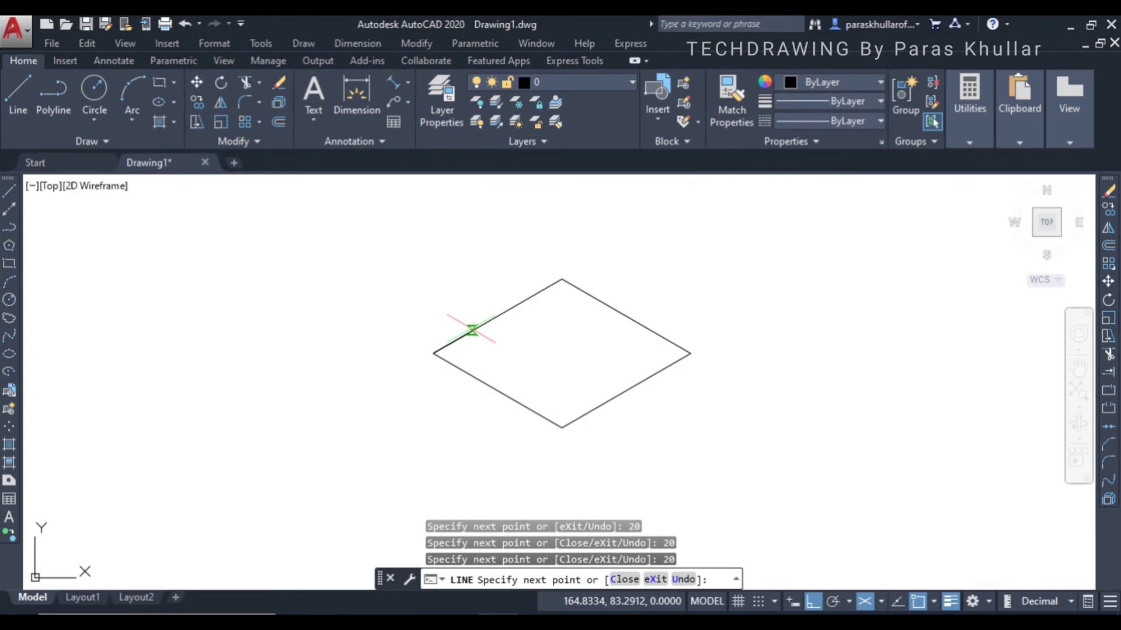
{"action": "left_click_drag", "start_coordinate": [472, 331], "coordinate": [429, 362]}
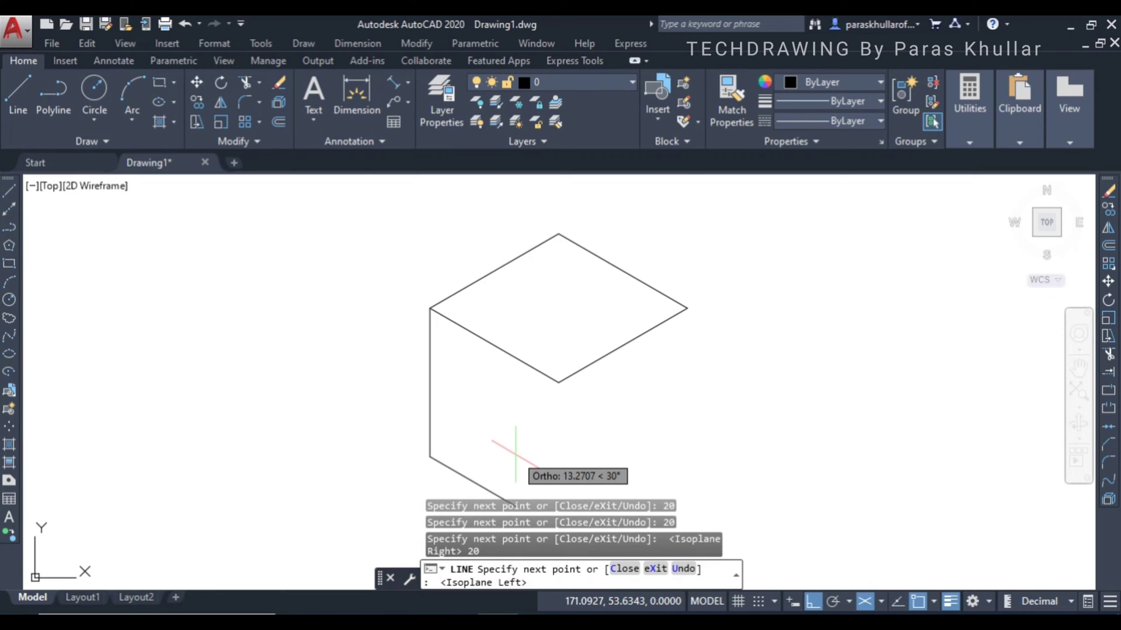
{"action": "type", "text": "20"}
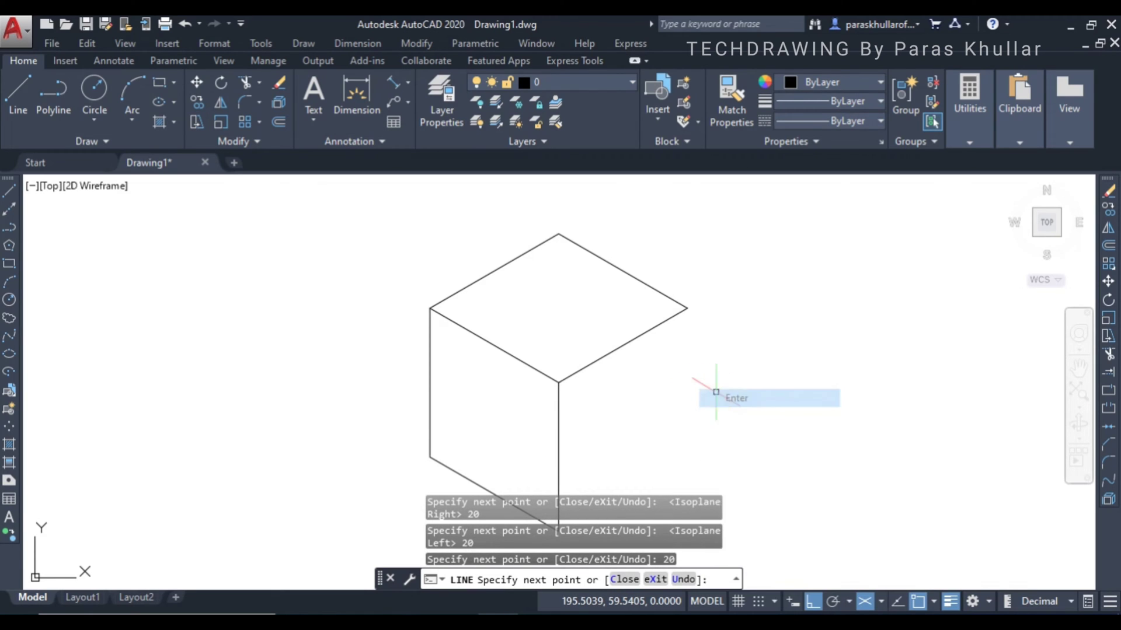
{"action": "key", "text": "enter"}
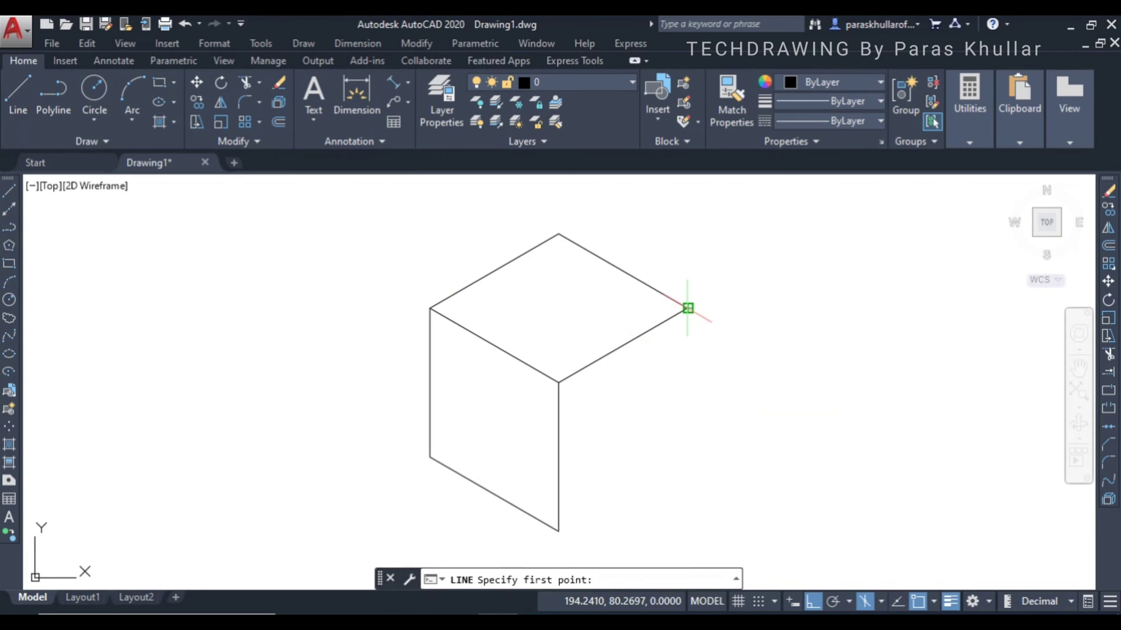
Start a 20-unit right-face edge from the top face's right corner.
{"action": "left_click", "coordinate": [687, 308]}
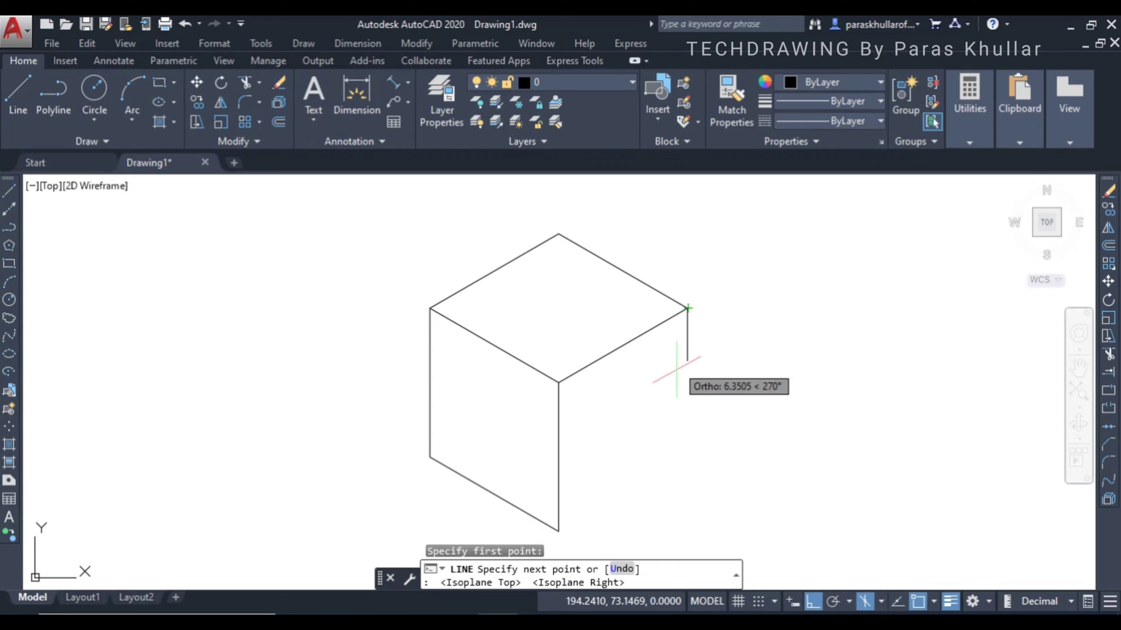
{"action": "type", "text": "2"}
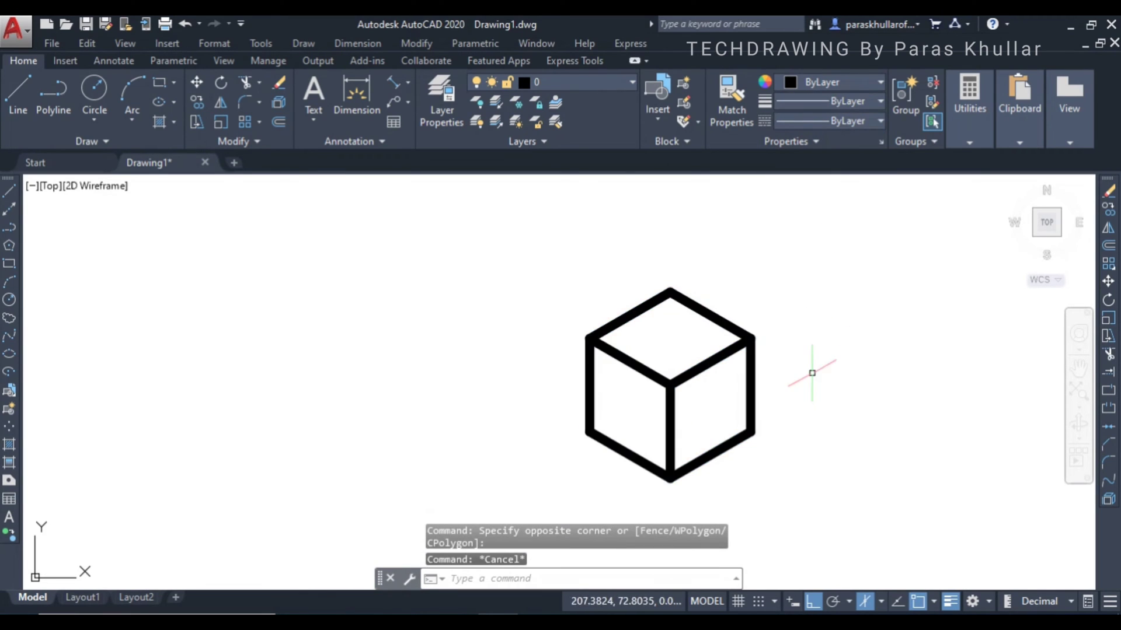
{"action": "left_click_drag", "start_coordinate": [812, 373], "coordinate": [779, 386]}
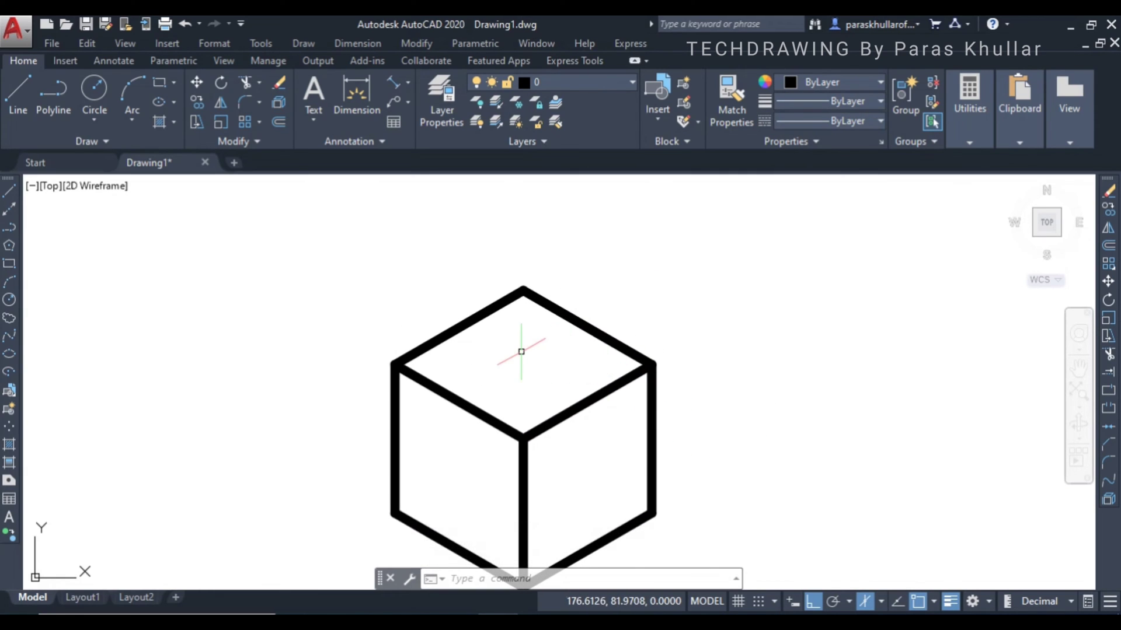
{"action": "mouse_move", "coordinate": [529, 347]}
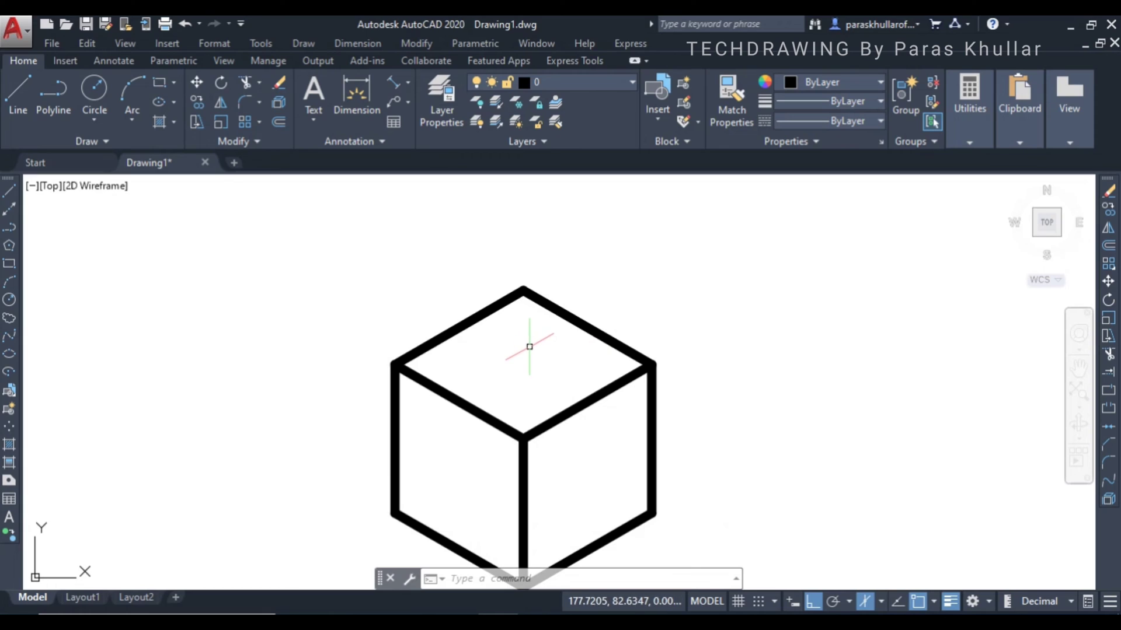
{"action": "mouse_move", "coordinate": [140, 238]}
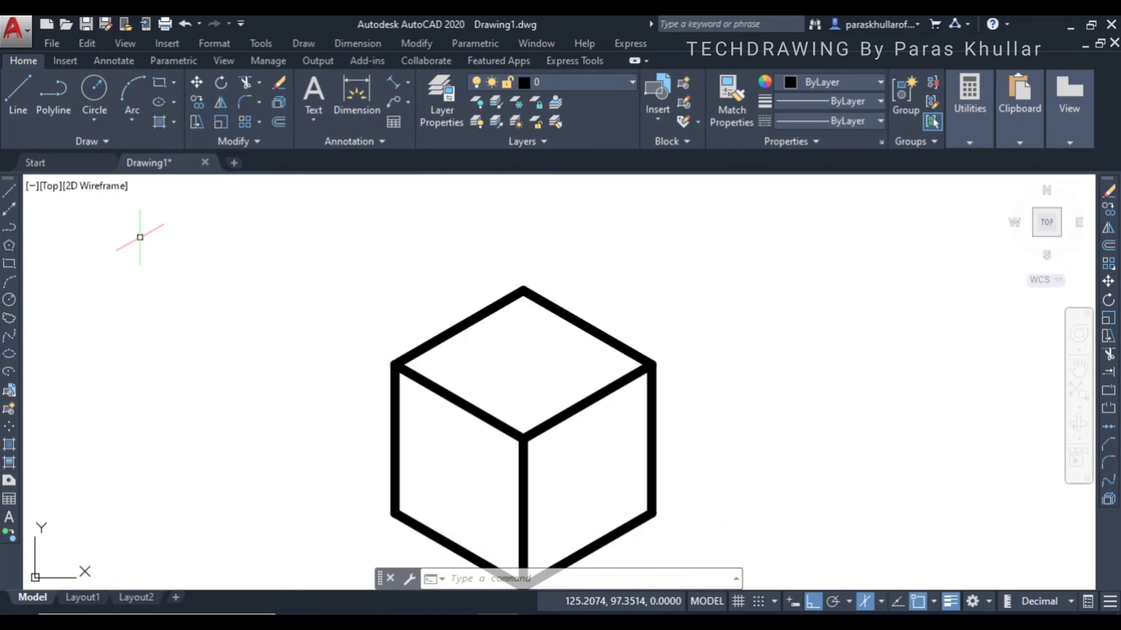
{"action": "mouse_move", "coordinate": [522, 388]}
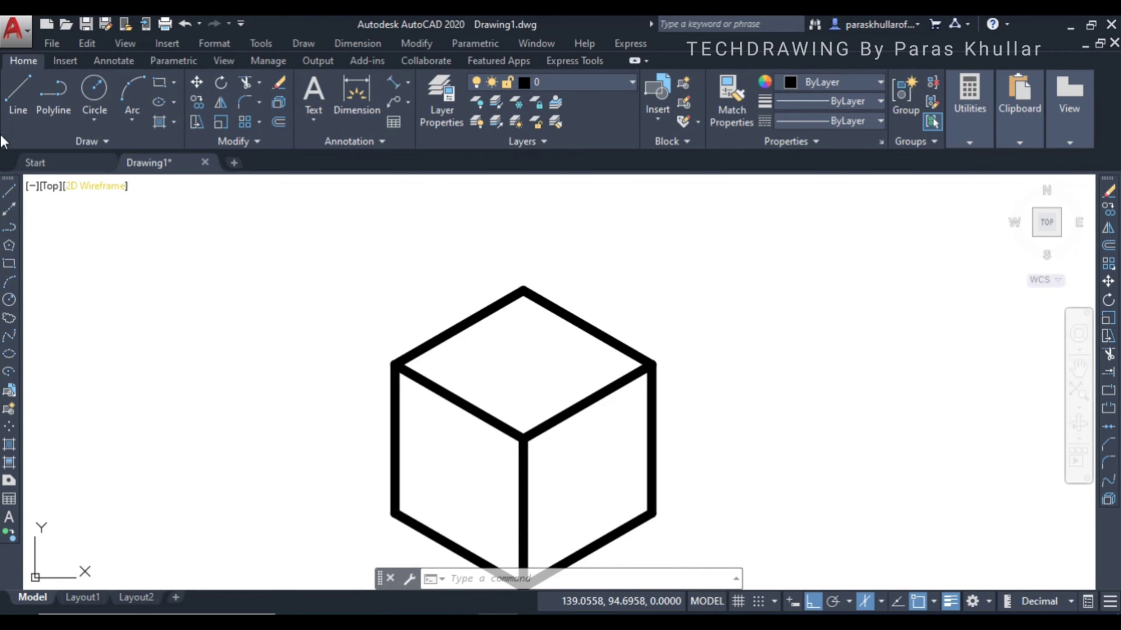
{"action": "mouse_move", "coordinate": [53, 96]}
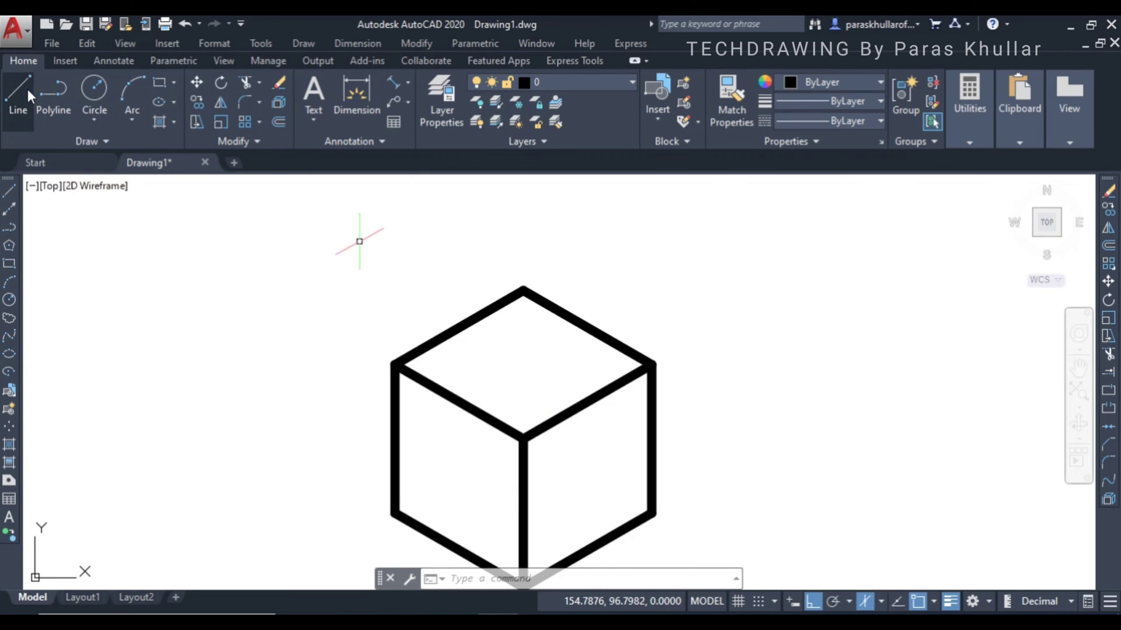
Draw two crossing guide lines across the cube's top face to find its centre.
{"action": "left_click", "coordinate": [17, 96]}
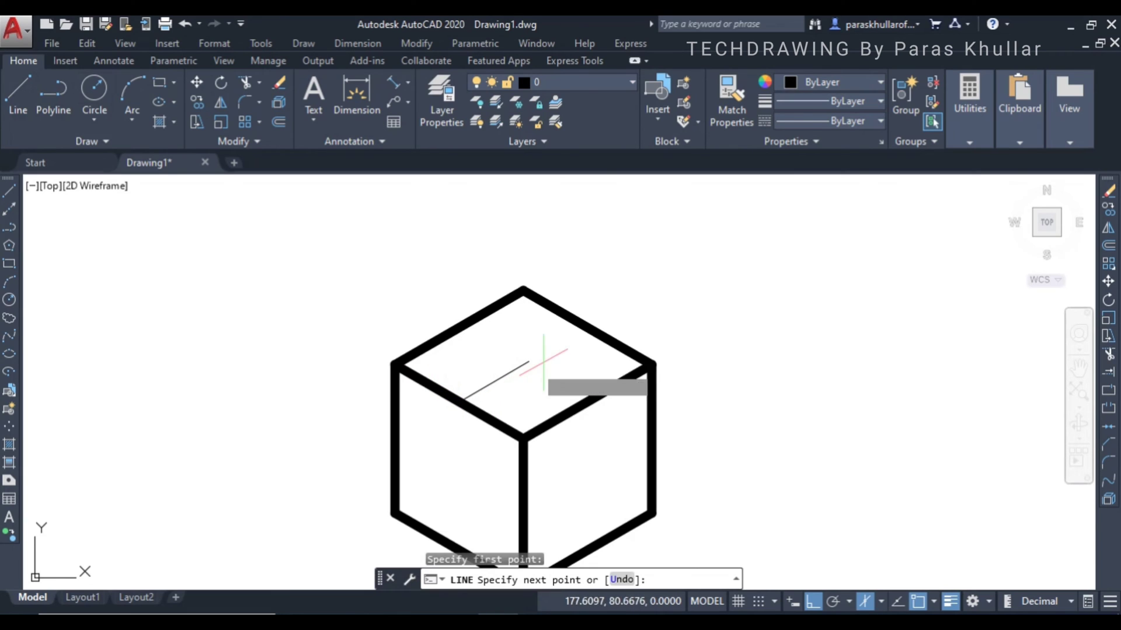
{"action": "mouse_move", "coordinate": [586, 328]}
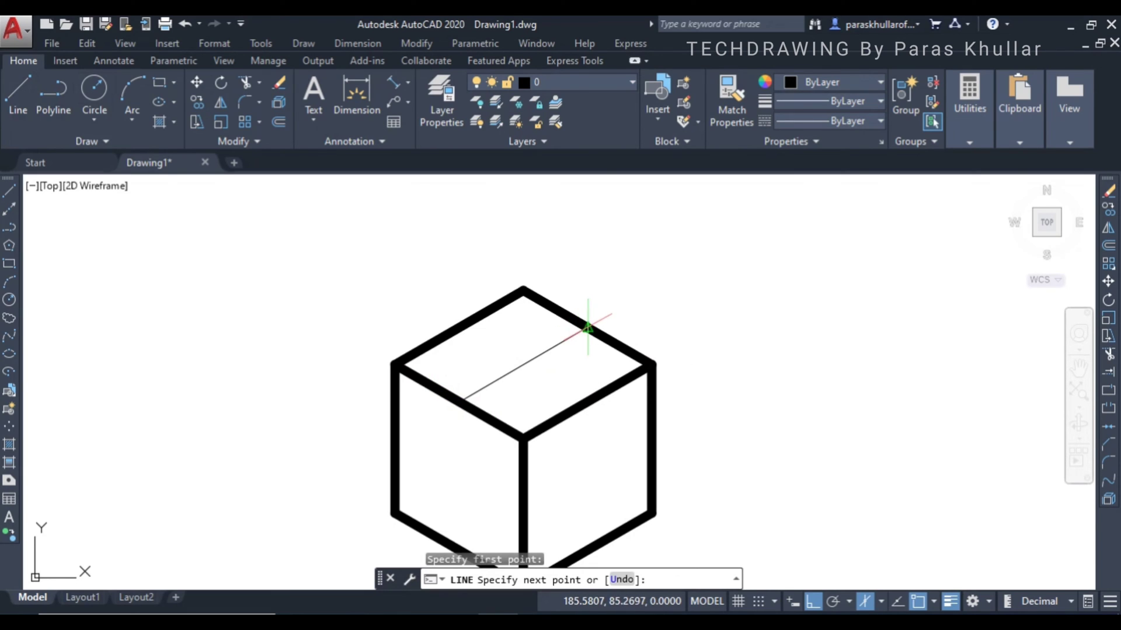
{"action": "left_click", "coordinate": [586, 328]}
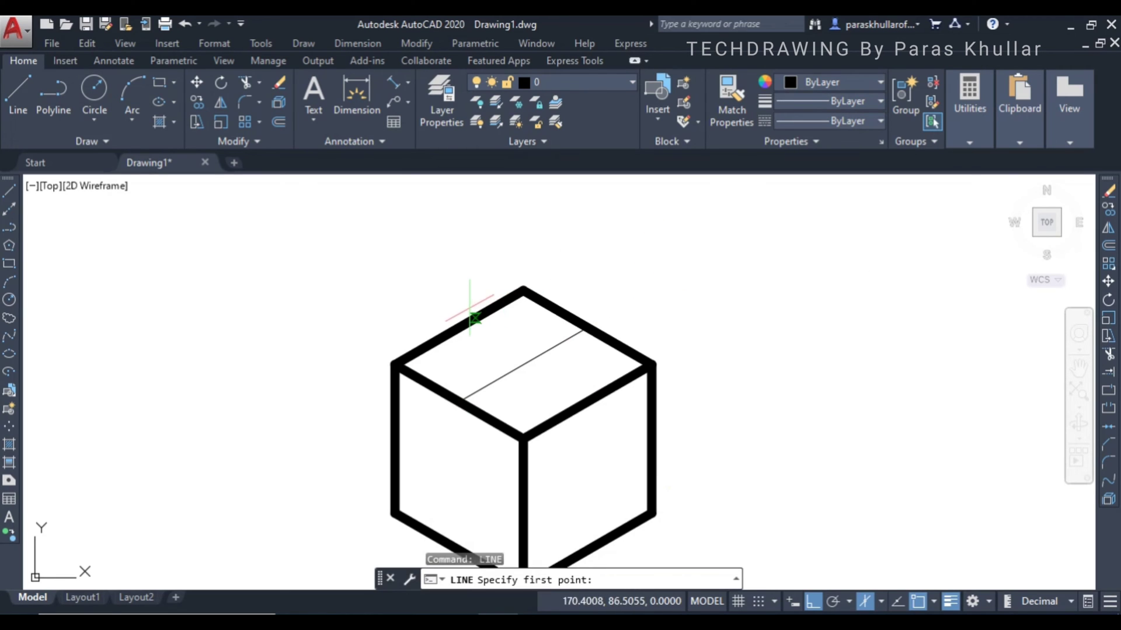
{"action": "left_click", "coordinate": [463, 314]}
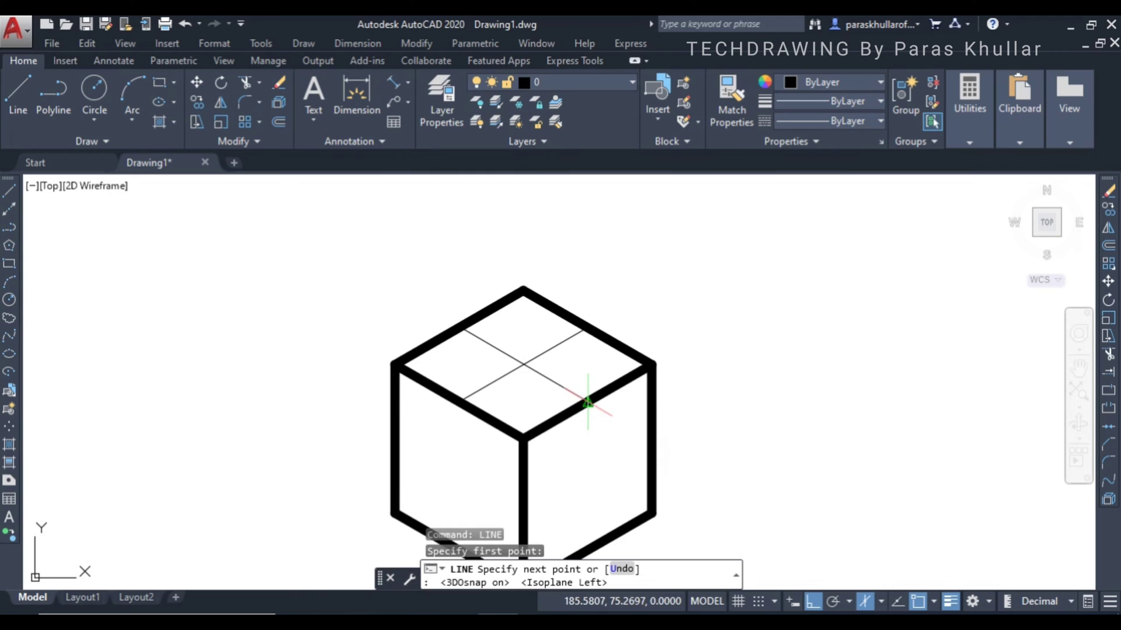
{"action": "right_click", "coordinate": [586, 404]}
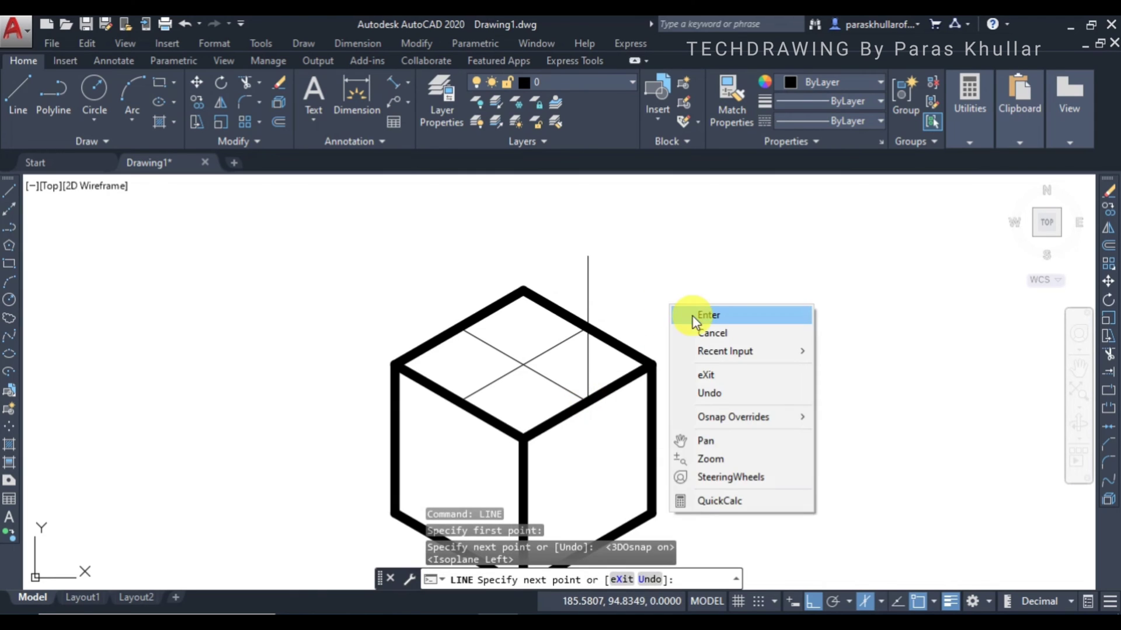
{"action": "left_click", "coordinate": [707, 315]}
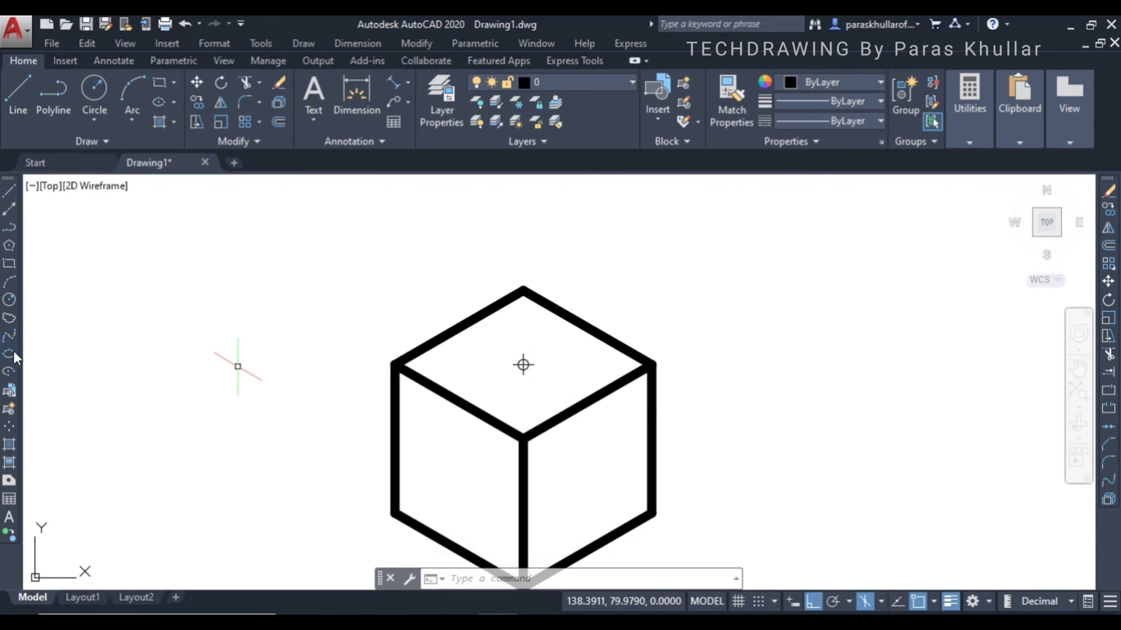
{"action": "mouse_move", "coordinate": [9, 355]}
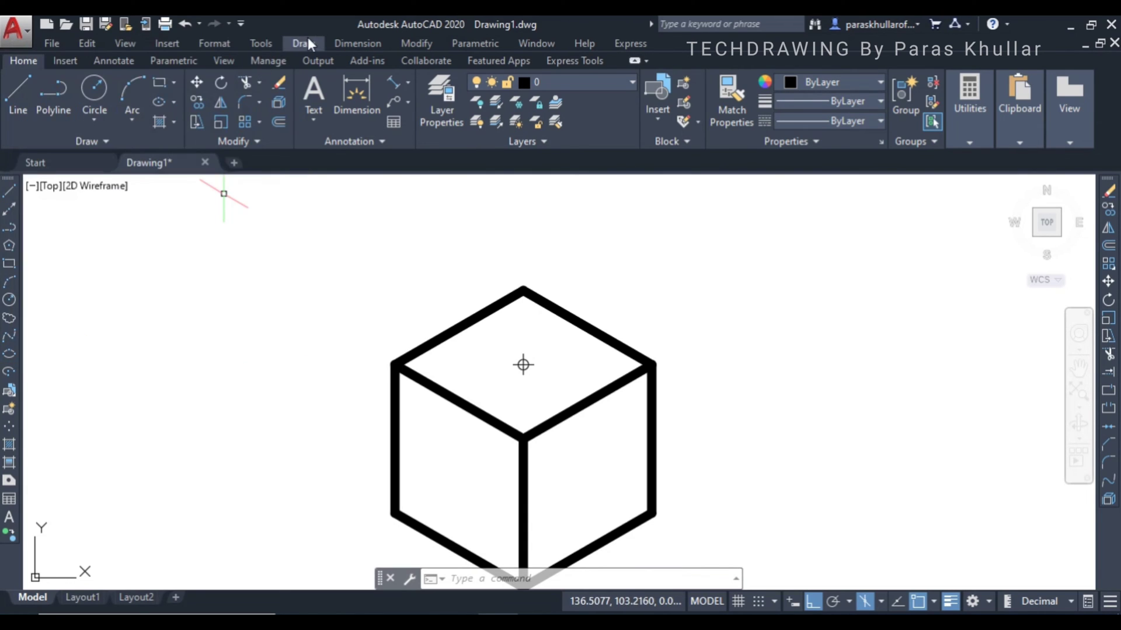
{"action": "mouse_move", "coordinate": [343, 25]}
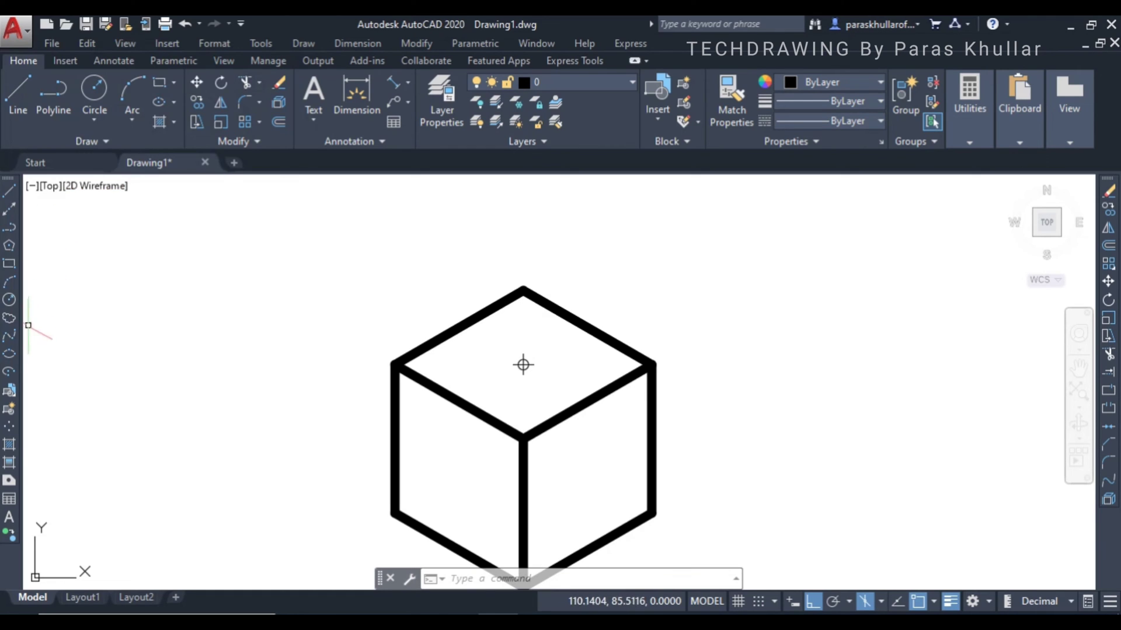
{"action": "mouse_move", "coordinate": [10, 356]}
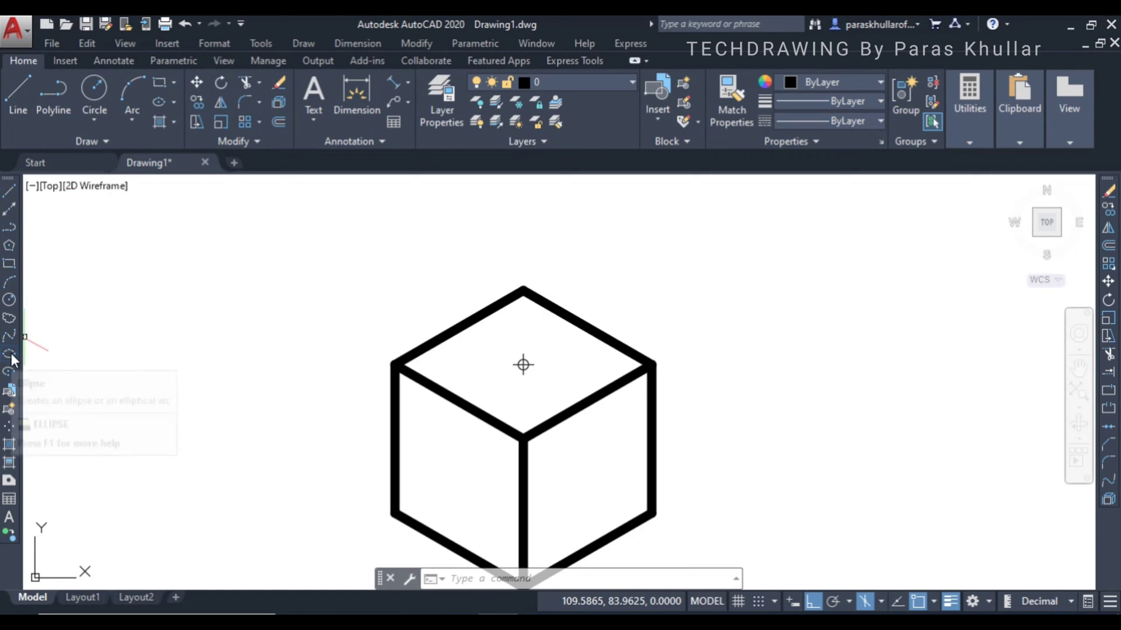
Draw an isocircle of diameter 15 centred on the top-face centre.
{"action": "left_click", "coordinate": [10, 355]}
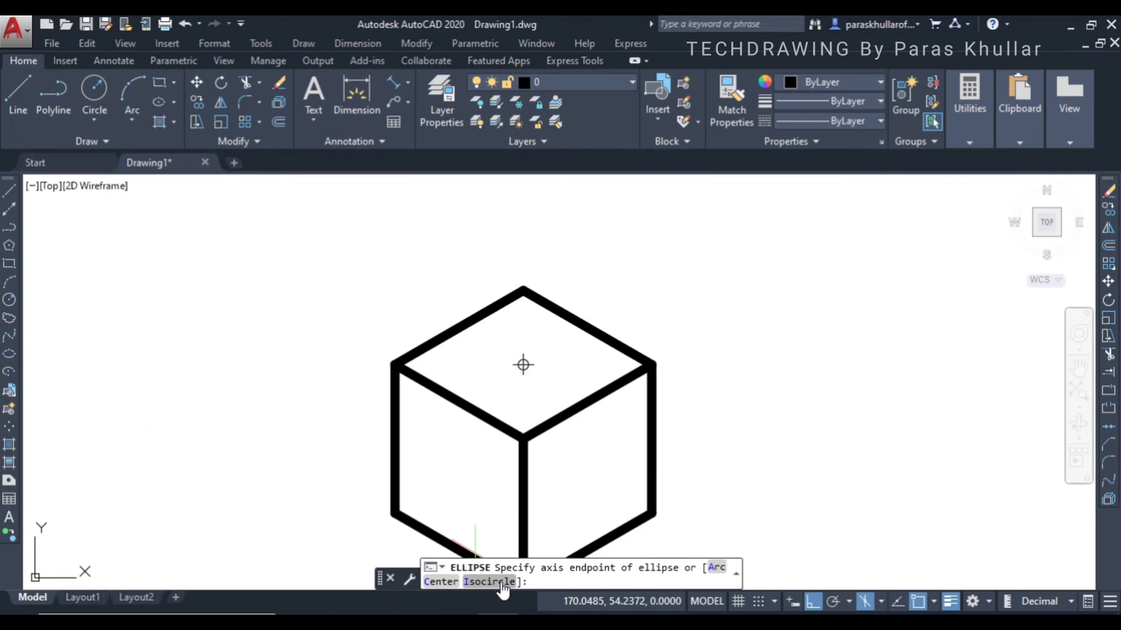
{"action": "type", "text": "I"}
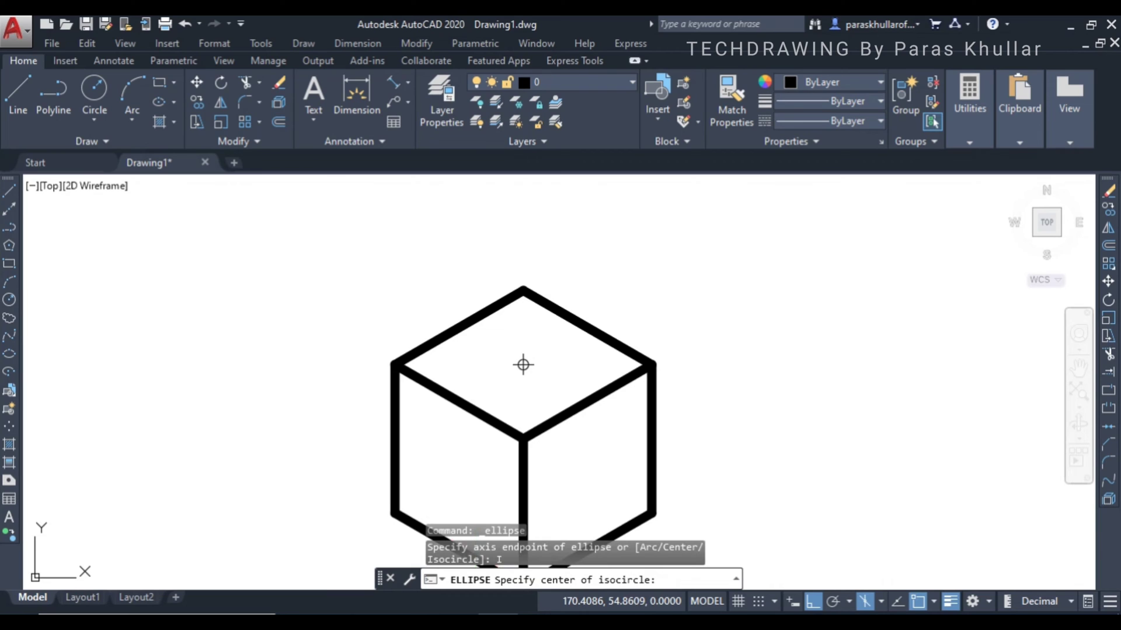
{"action": "mouse_move", "coordinate": [523, 366]}
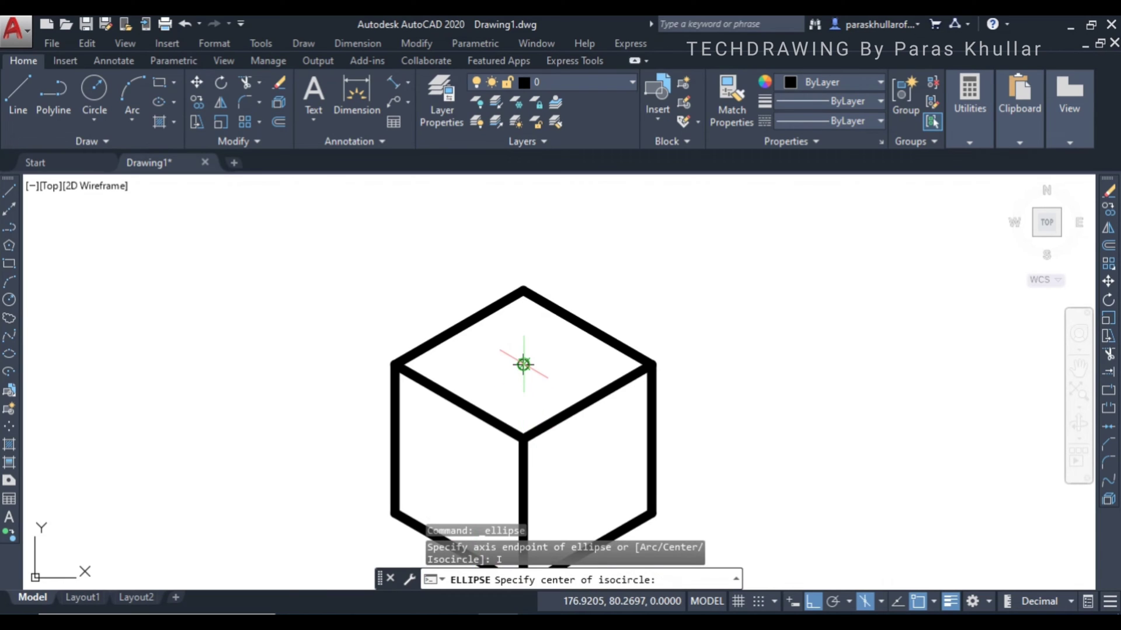
{"action": "left_click", "coordinate": [522, 364]}
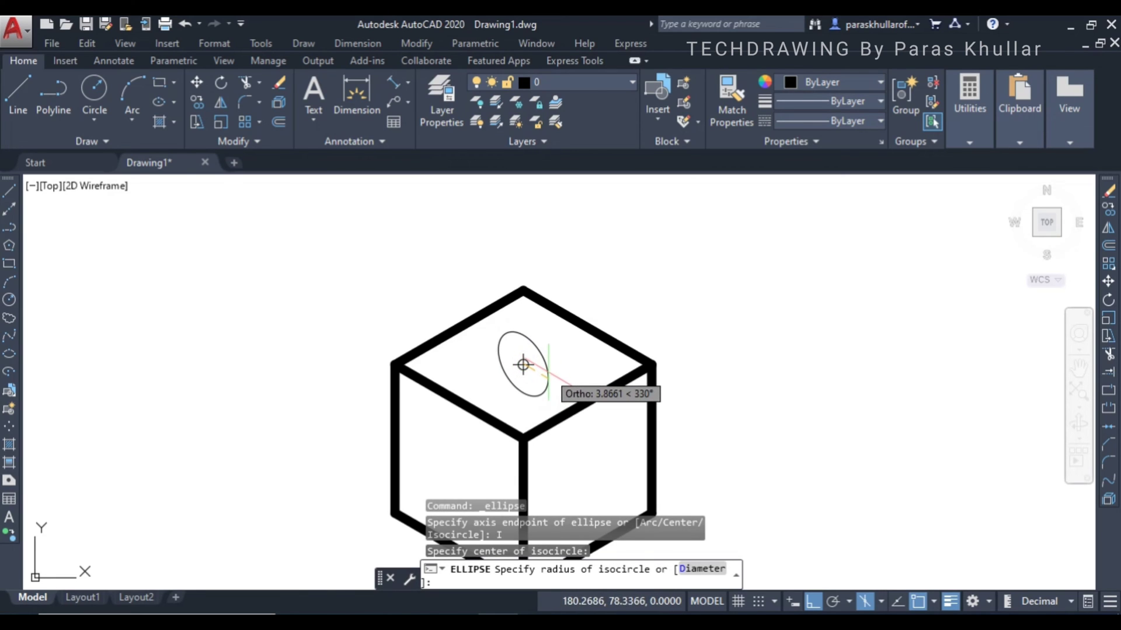
{"action": "mouse_move", "coordinate": [554, 382]}
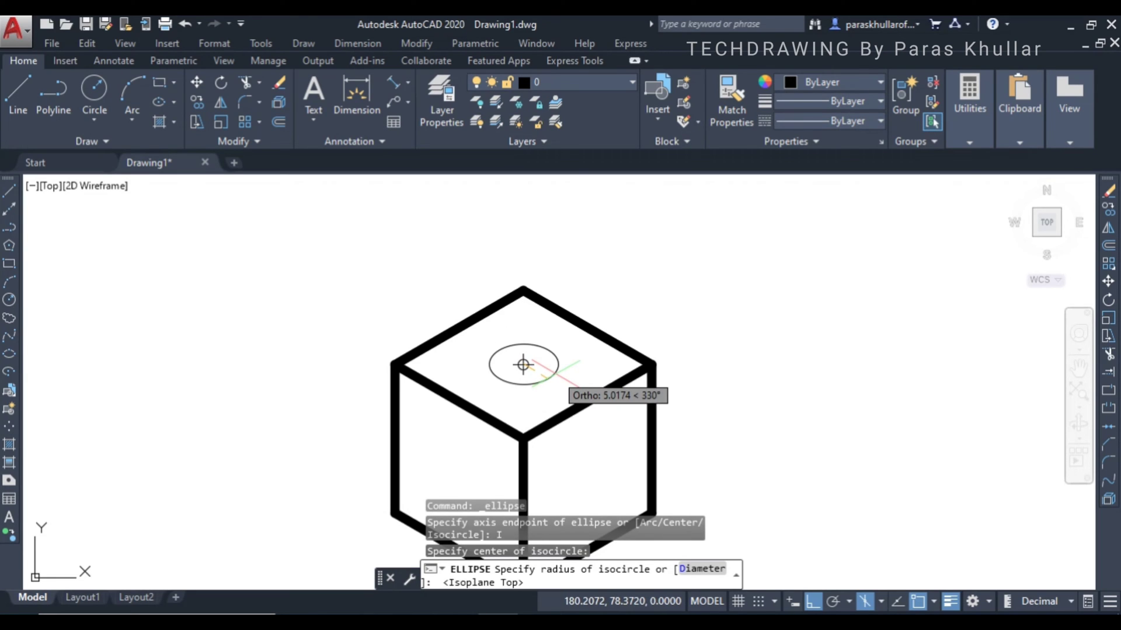
{"action": "mouse_move", "coordinate": [597, 372]}
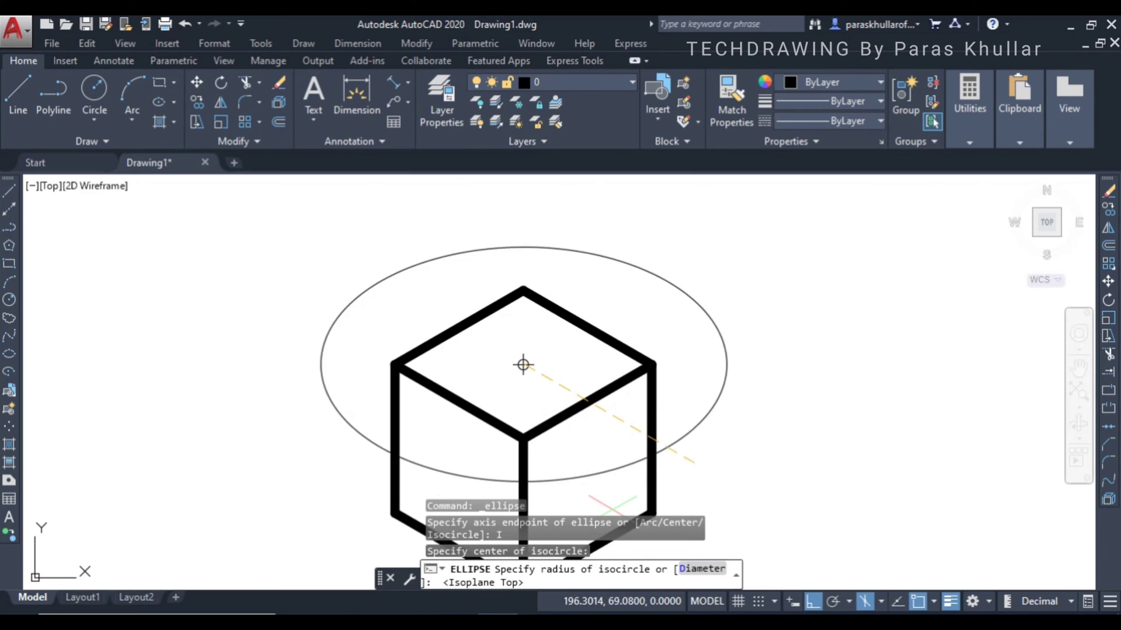
{"action": "type", "text": "D"}
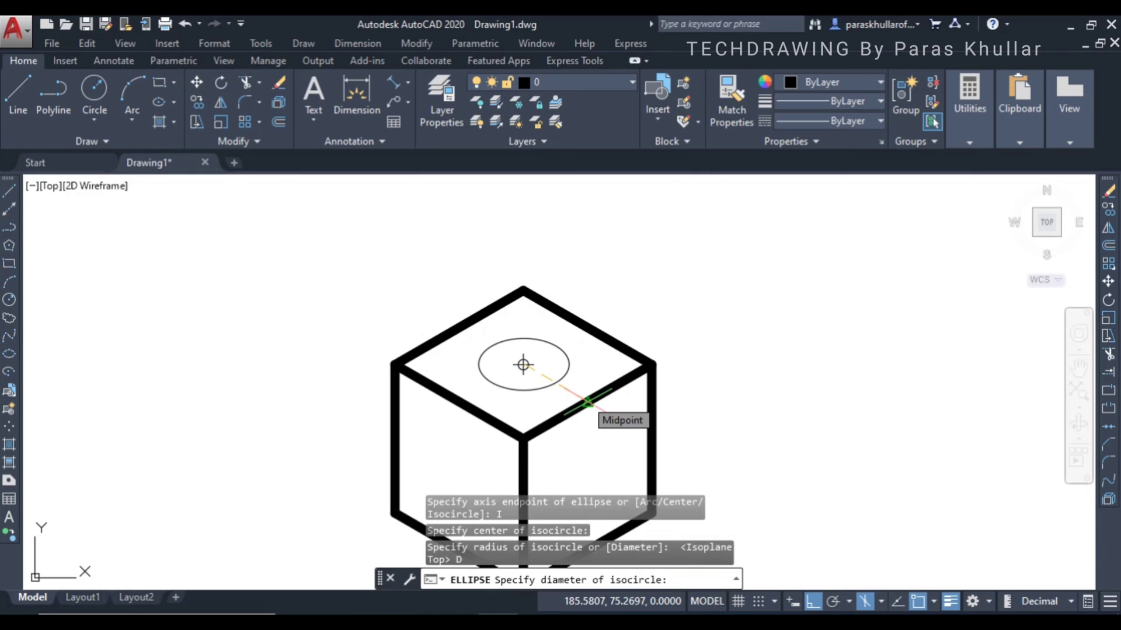
{"action": "type", "text": "15"}
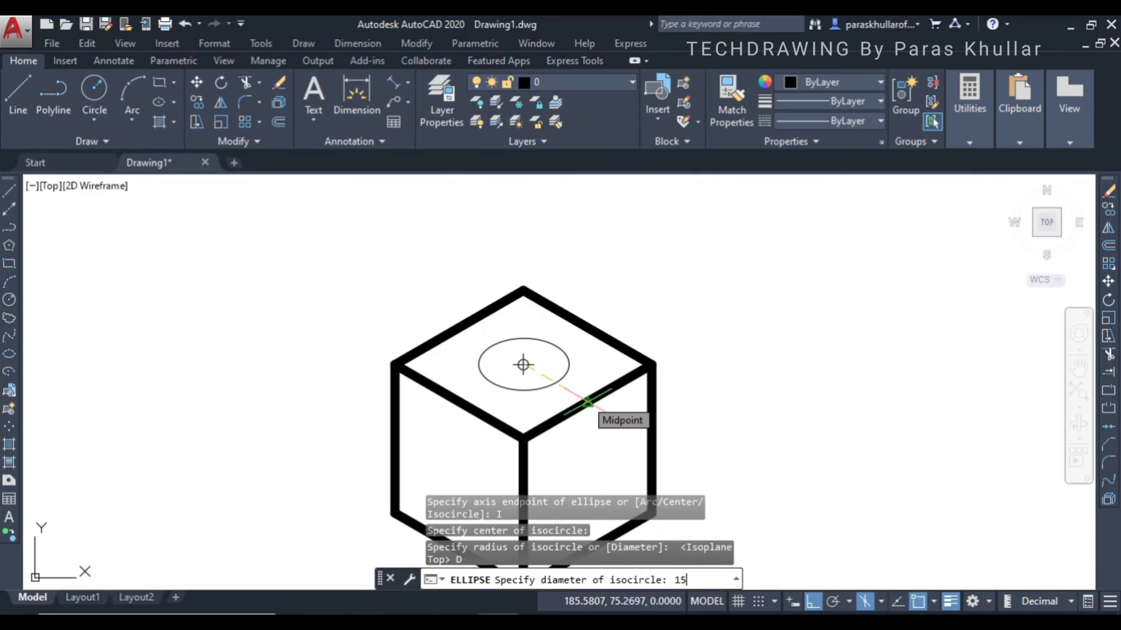
{"action": "key", "text": "enter"}
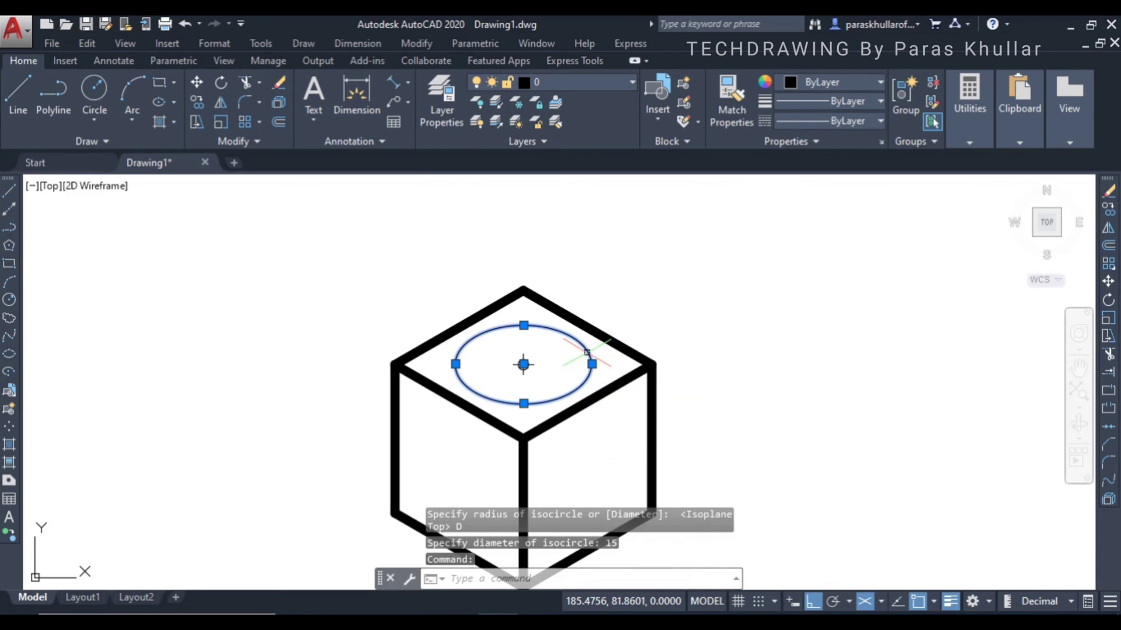
{"action": "mouse_move", "coordinate": [812, 112]}
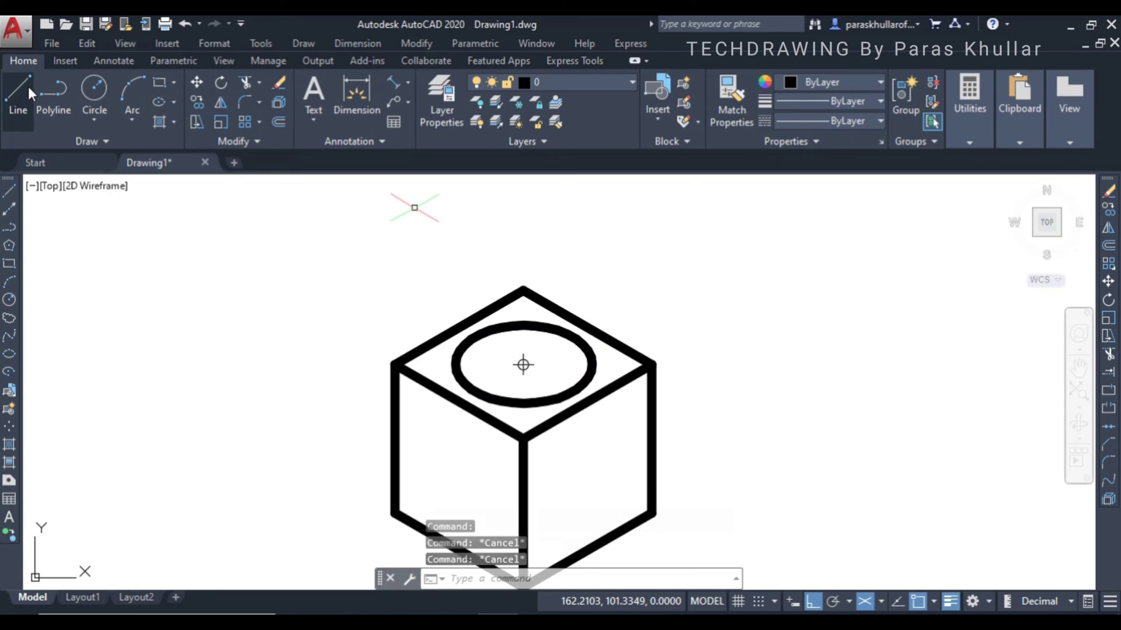
Draw a line rising 40 units vertically from the top-face centre.
{"action": "left_click", "coordinate": [17, 98]}
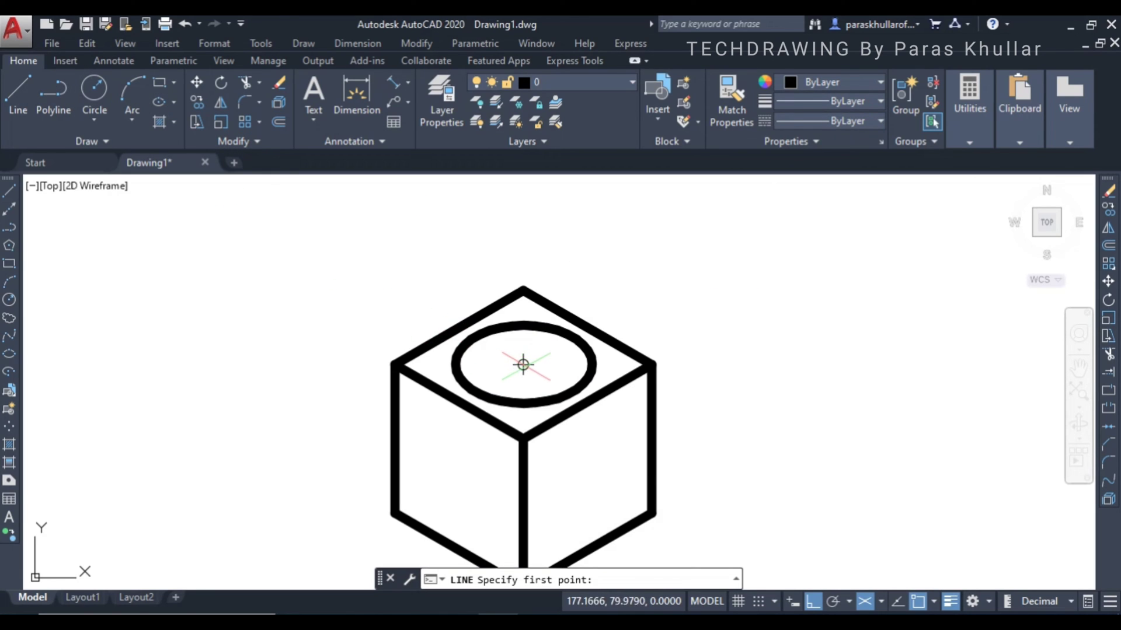
{"action": "left_click", "coordinate": [522, 365]}
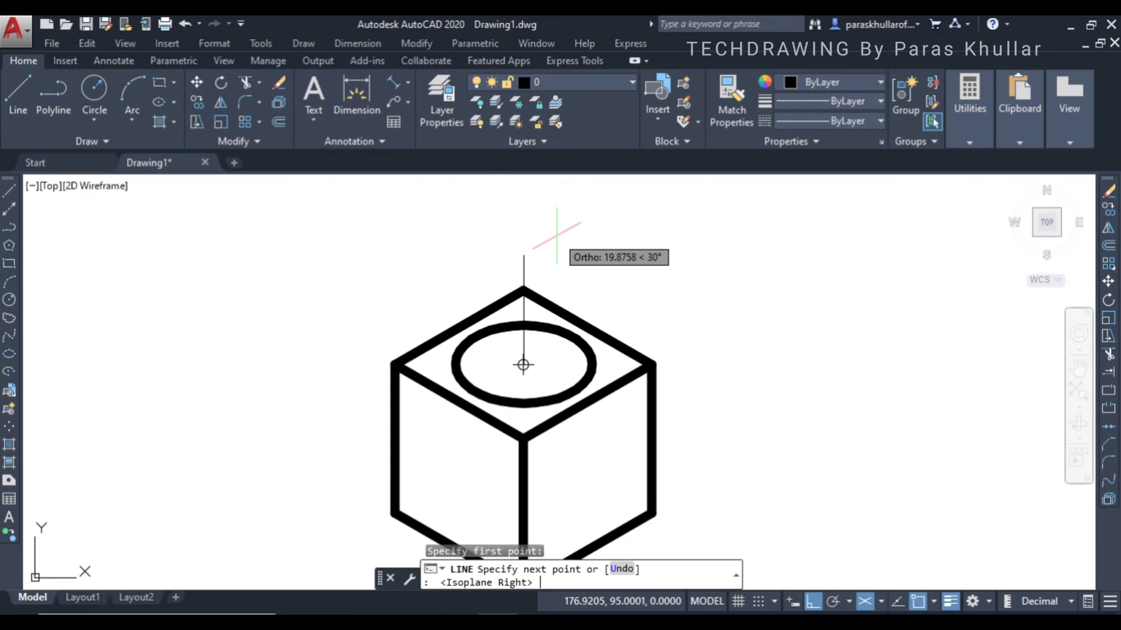
{"action": "type", "text": "40"}
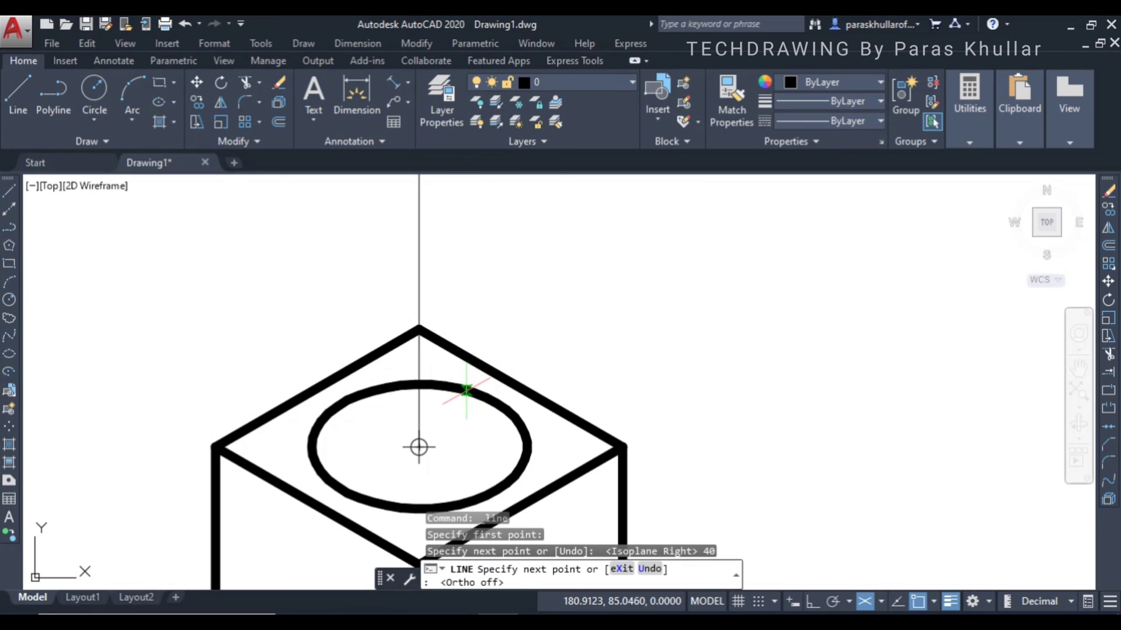
{"action": "mouse_move", "coordinate": [489, 402]}
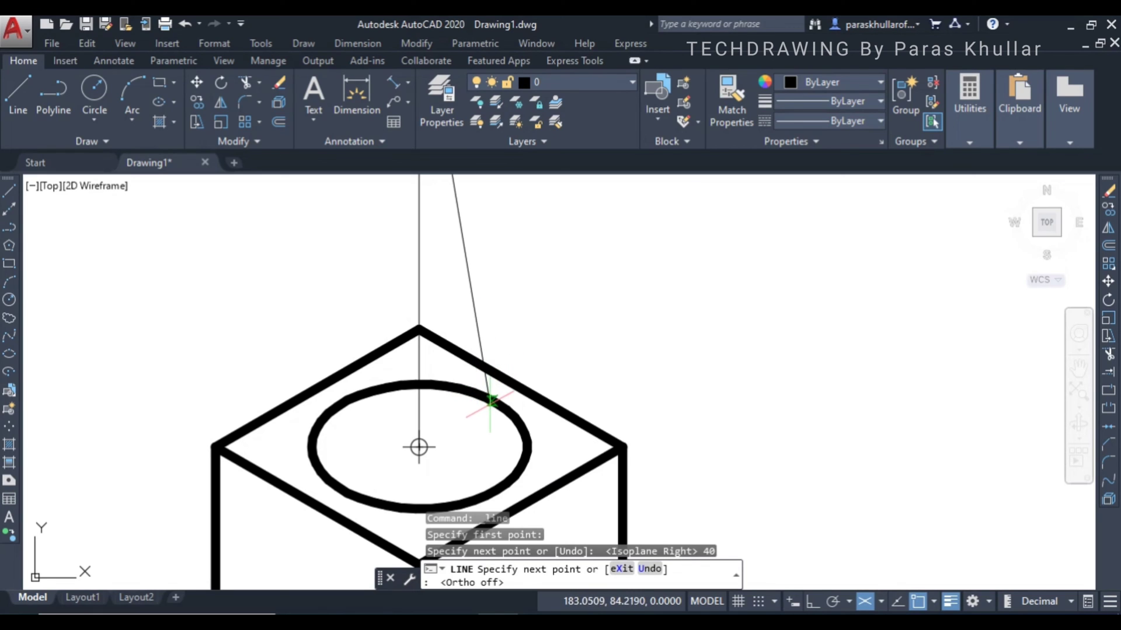
{"action": "mouse_move", "coordinate": [500, 408]}
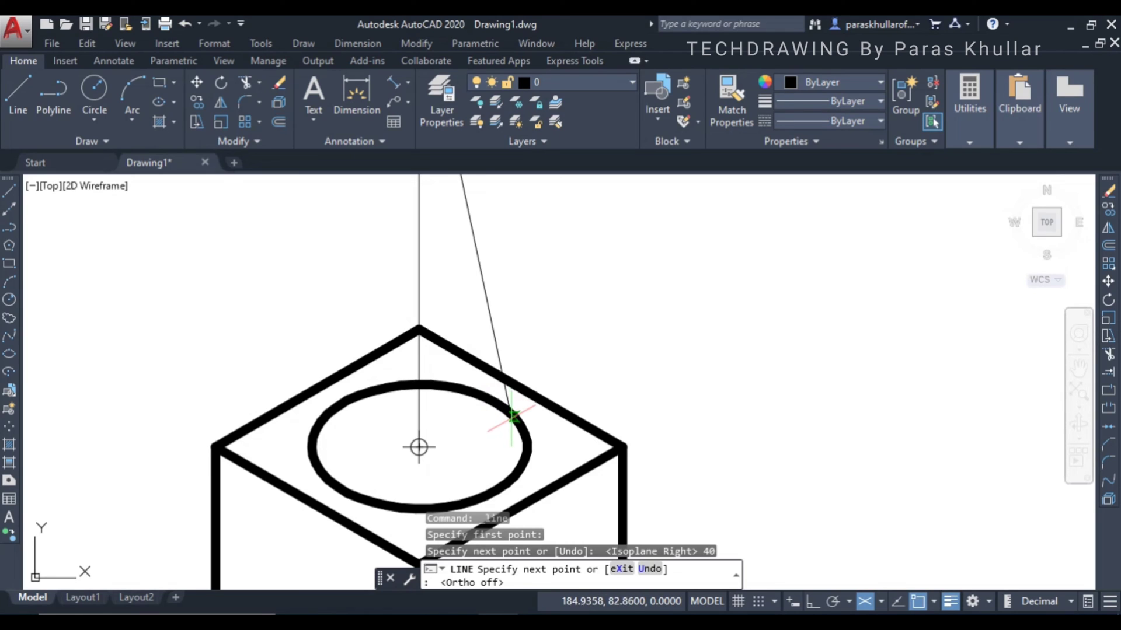
{"action": "mouse_move", "coordinate": [519, 422]}
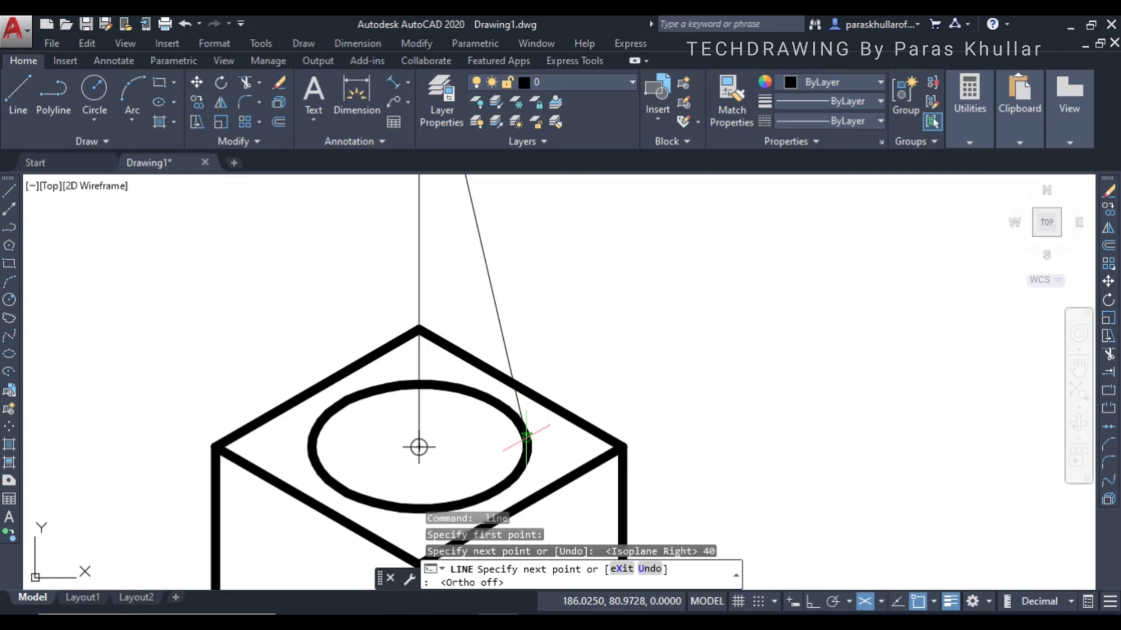
{"action": "mouse_move", "coordinate": [528, 436]}
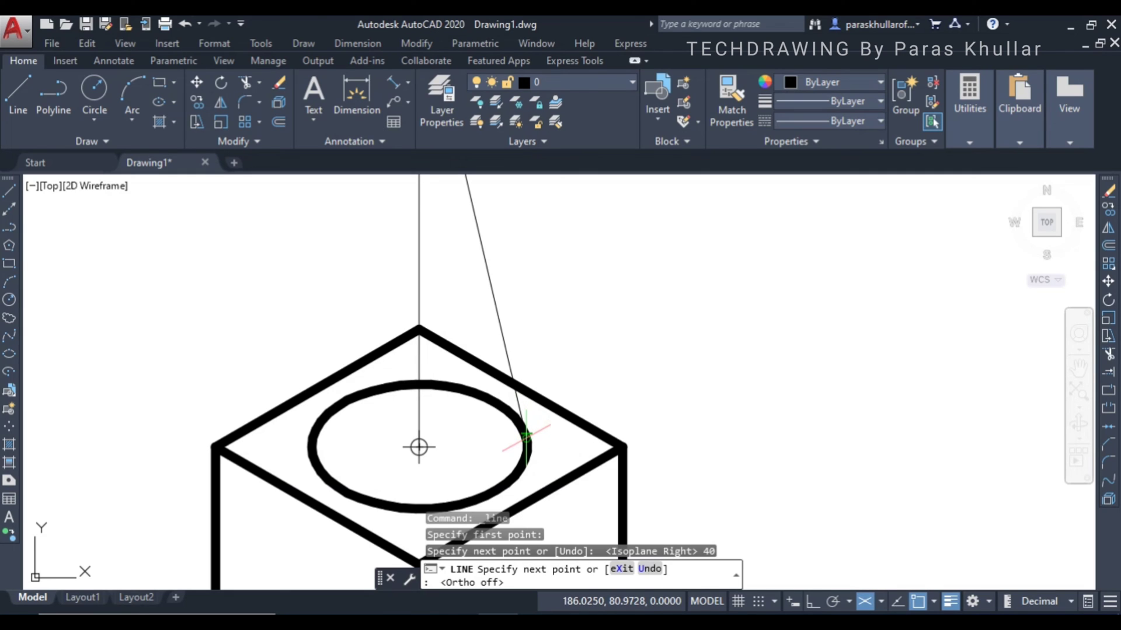
{"action": "mouse_move", "coordinate": [525, 433]}
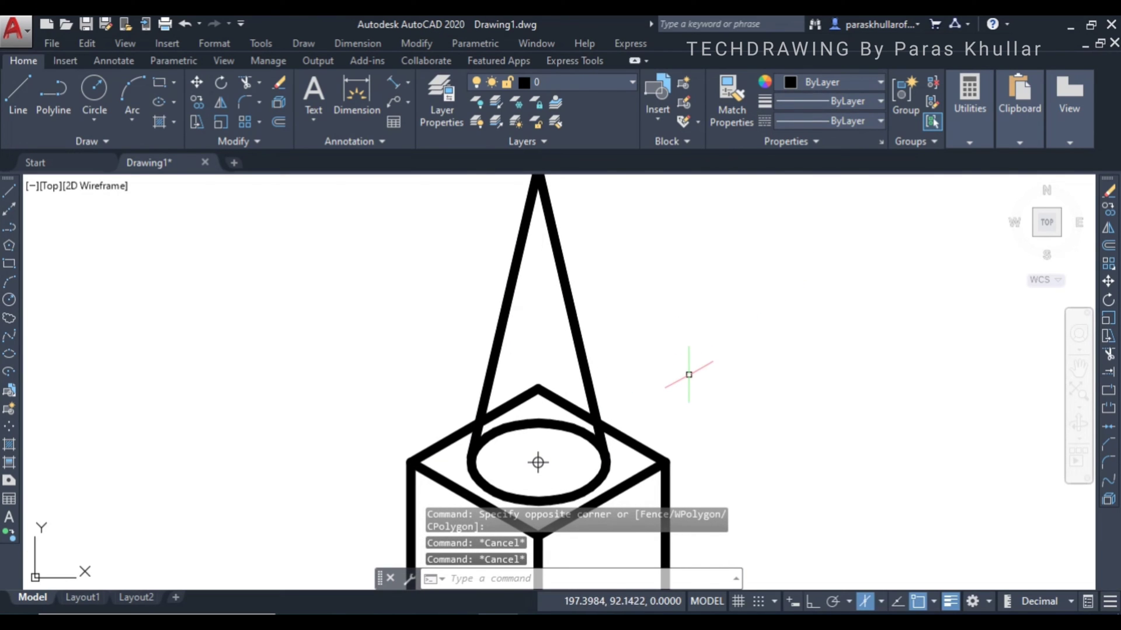
Trim the stray line piece and the ellipse's hidden back arc inside the cone.
{"action": "type", "text": "tr"}
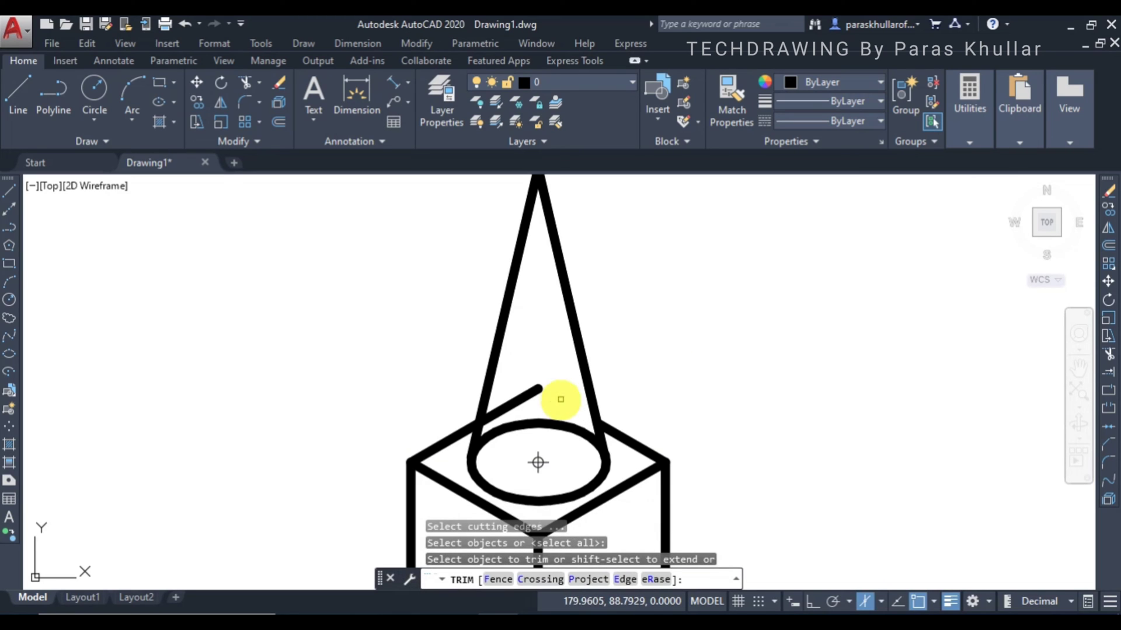
{"action": "left_click", "coordinate": [561, 399]}
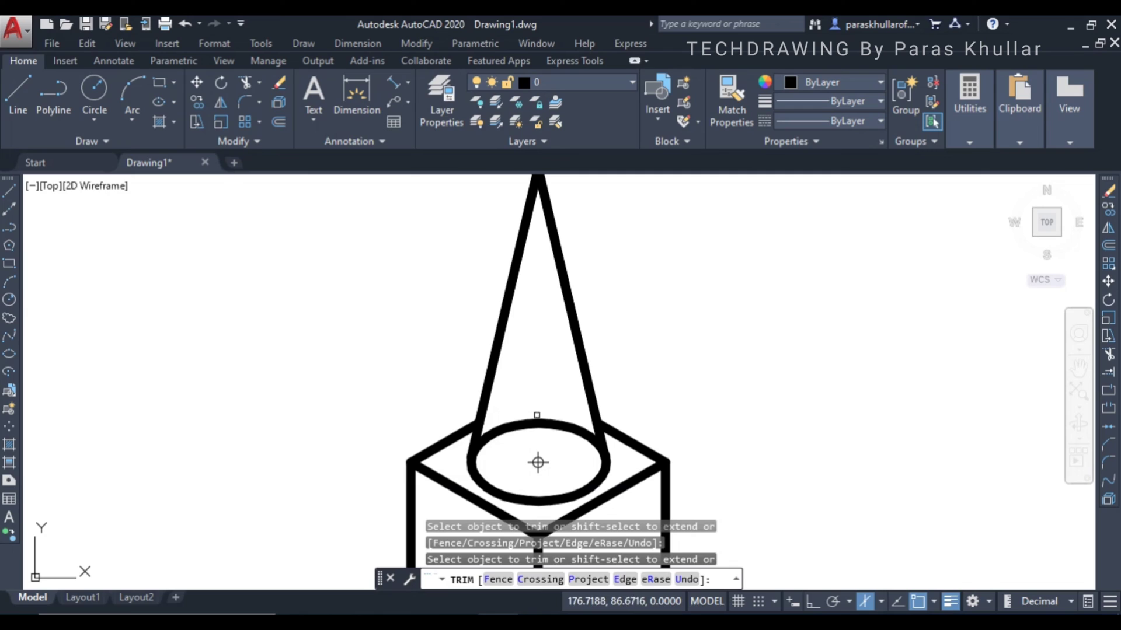
{"action": "left_click", "coordinate": [537, 420]}
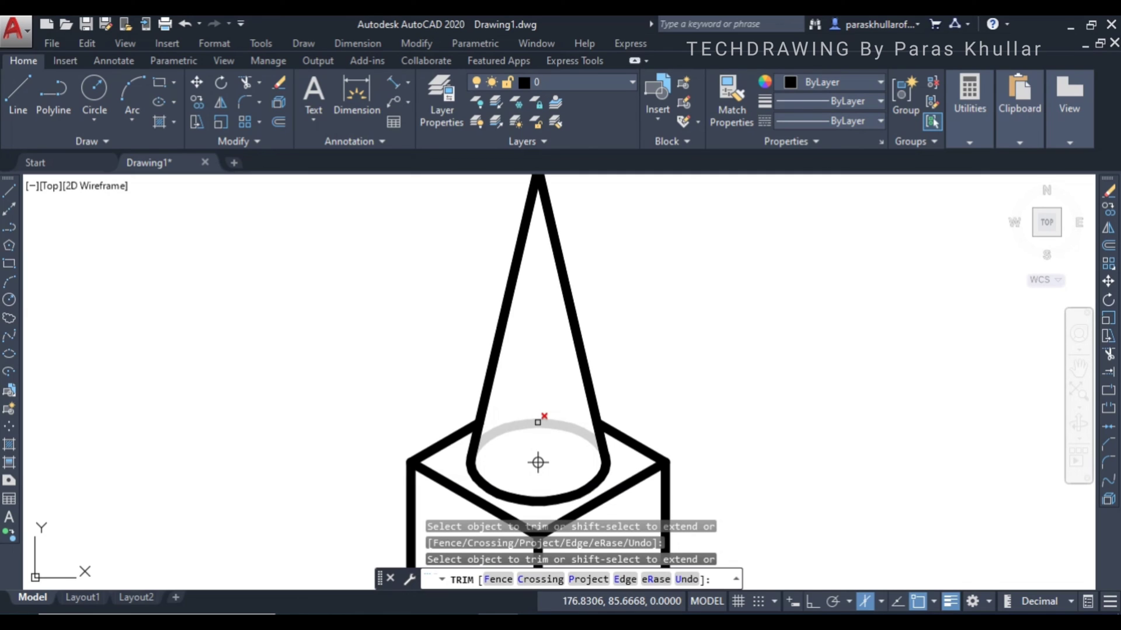
{"action": "left_click", "coordinate": [537, 421]}
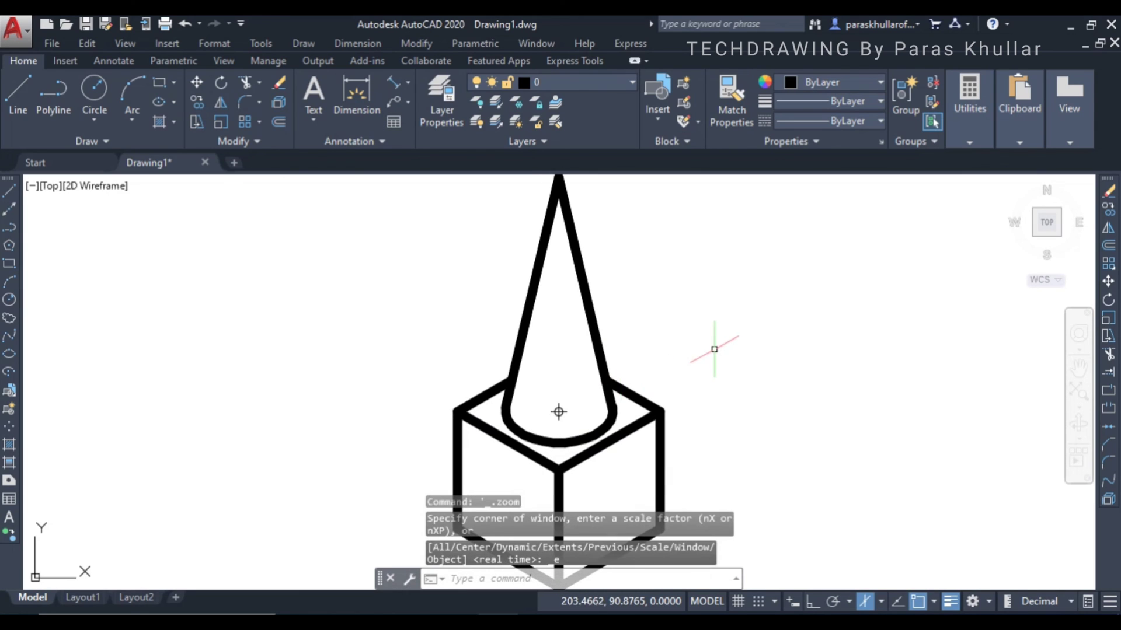
{"action": "mouse_move", "coordinate": [751, 361]}
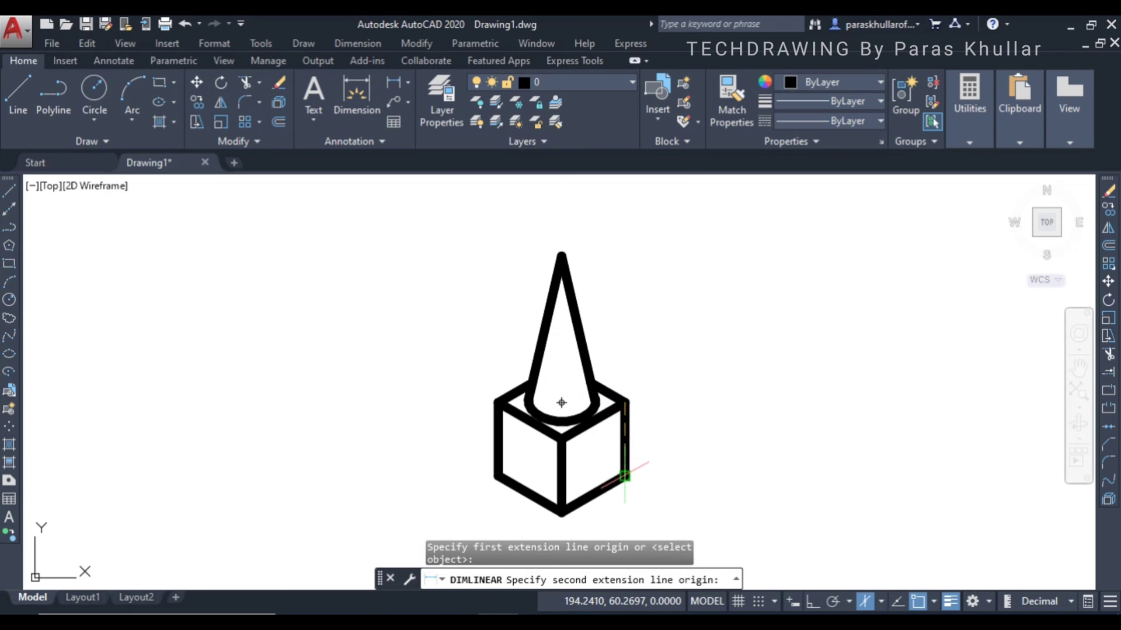
Dimension the cube height 20 on the right, then the cone height 40 from the apex.
{"action": "left_click", "coordinate": [624, 475]}
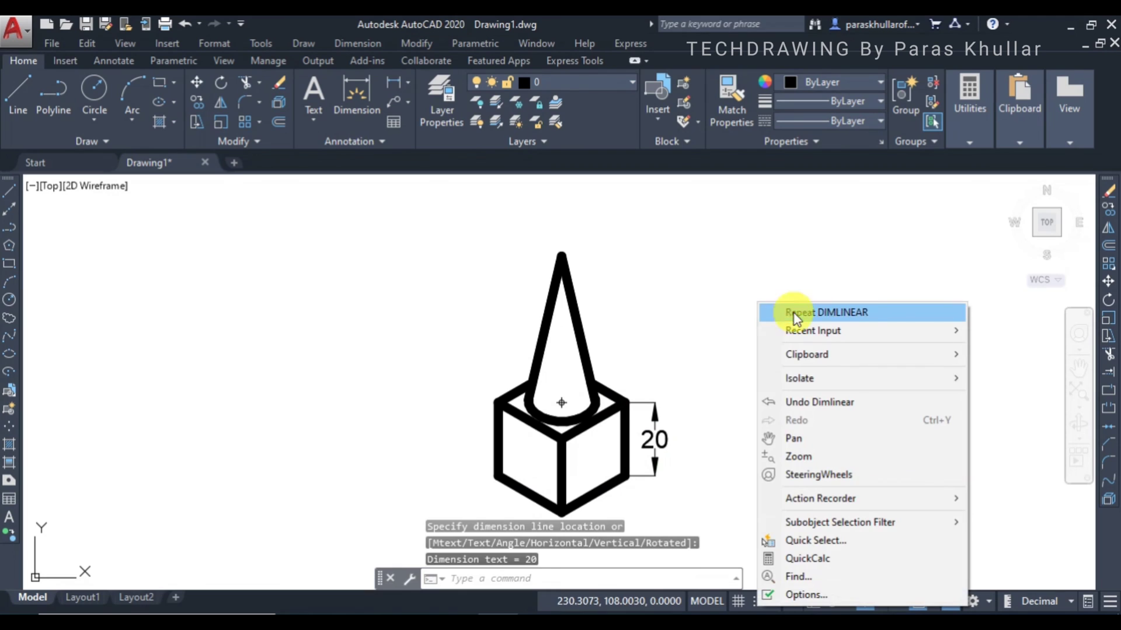
{"action": "left_click", "coordinate": [827, 312]}
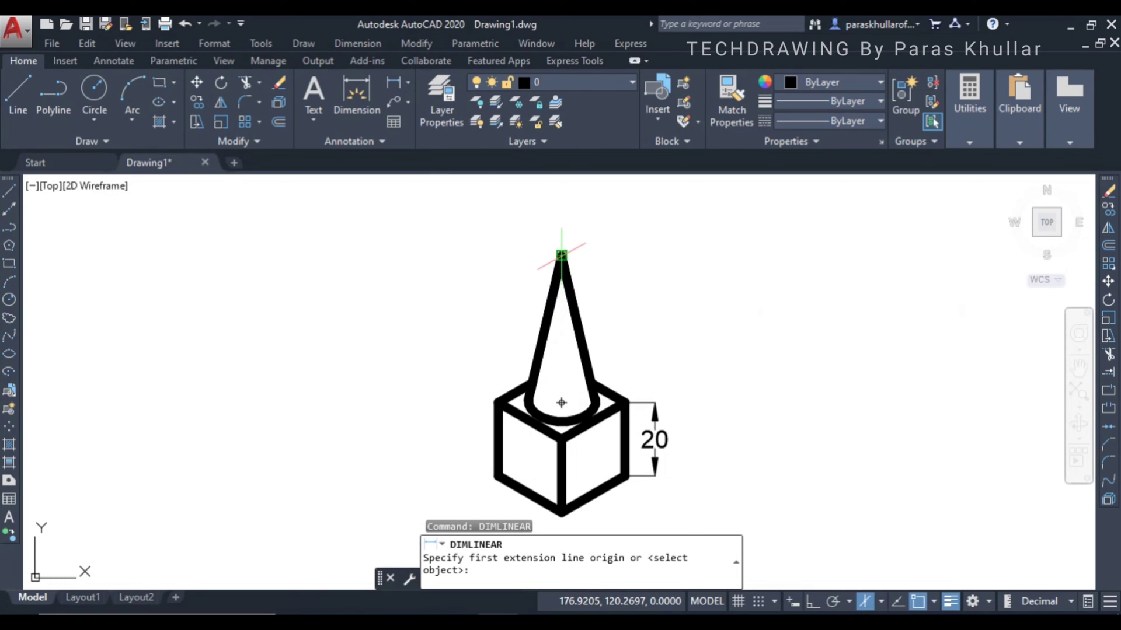
{"action": "left_click", "coordinate": [561, 255]}
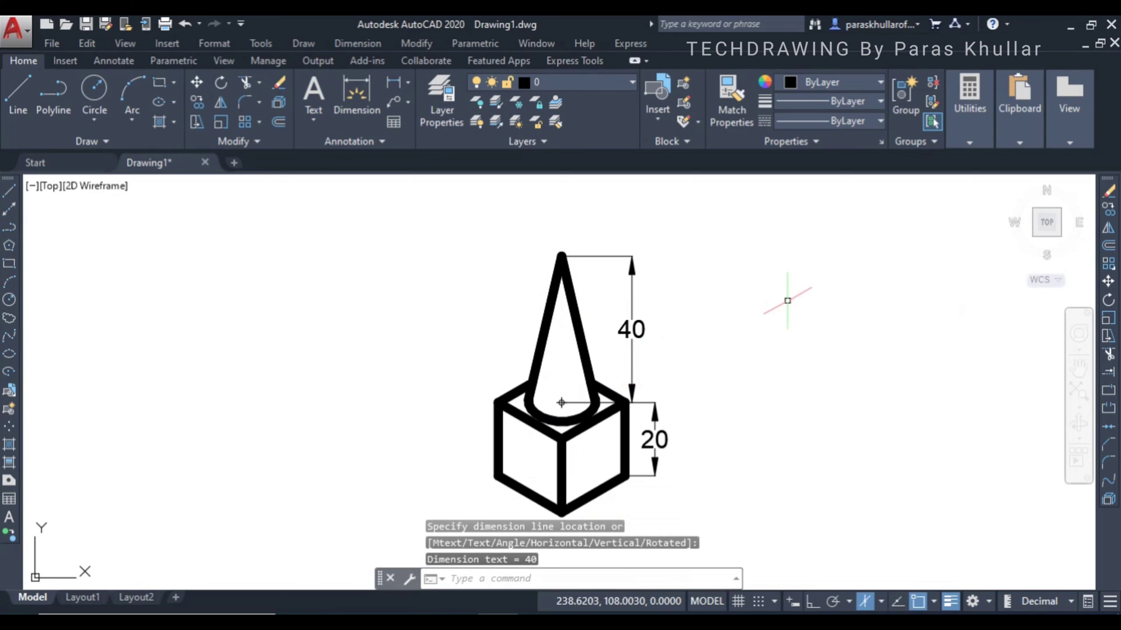
{"action": "mouse_move", "coordinate": [563, 186]}
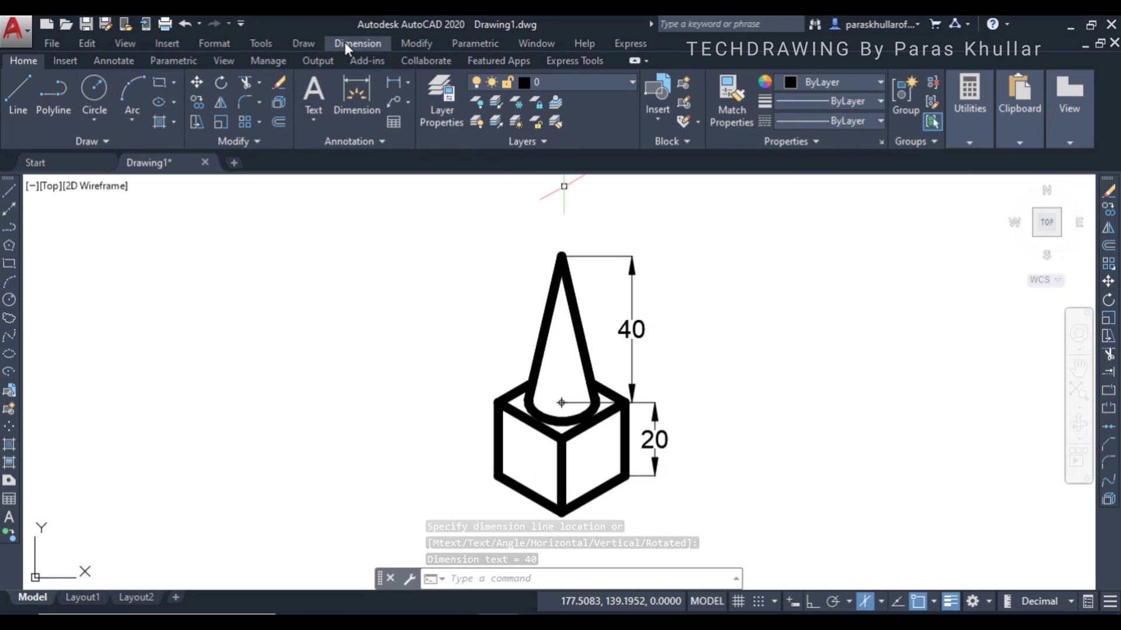
Add a multileader labelled D15 at the cone's base with text height 4.
{"action": "left_click", "coordinate": [357, 43]}
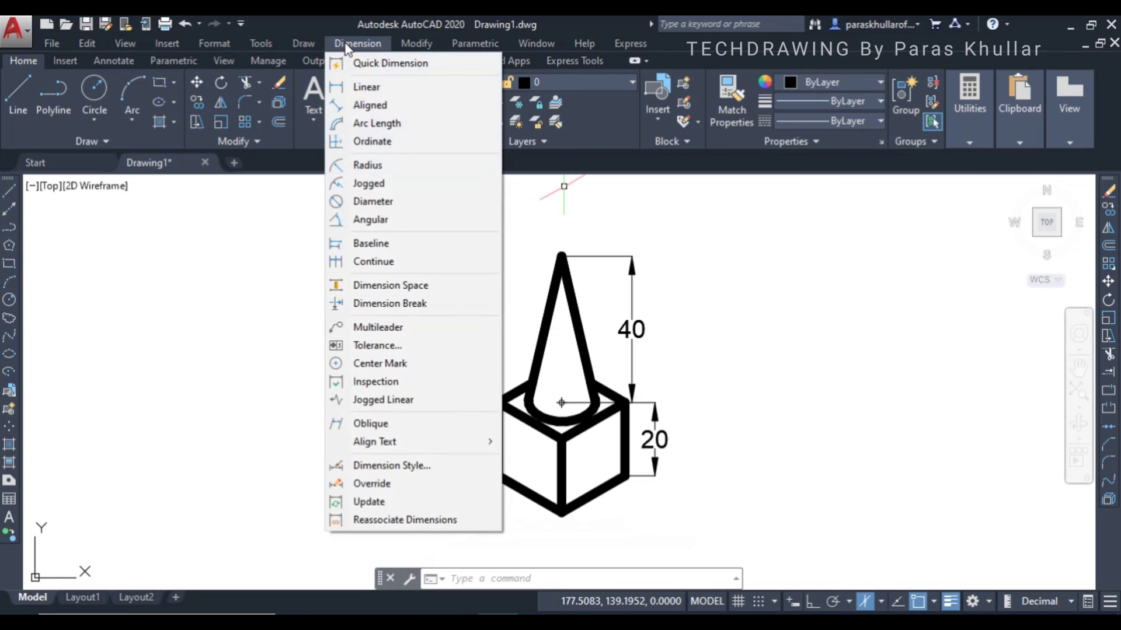
{"action": "mouse_move", "coordinate": [378, 328]}
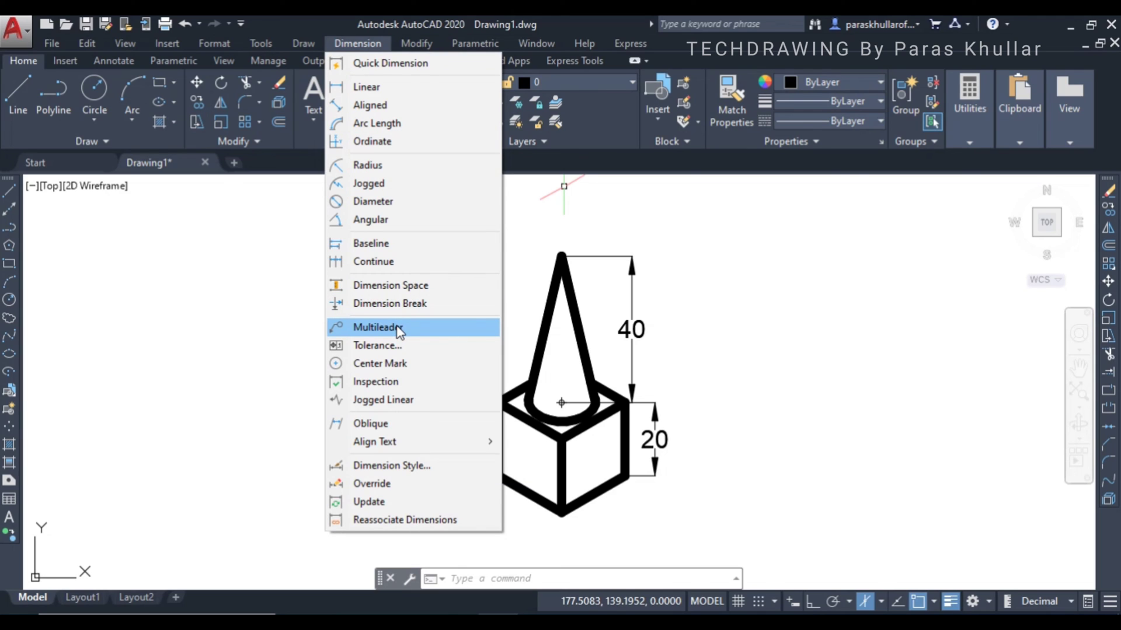
{"action": "left_click", "coordinate": [376, 326]}
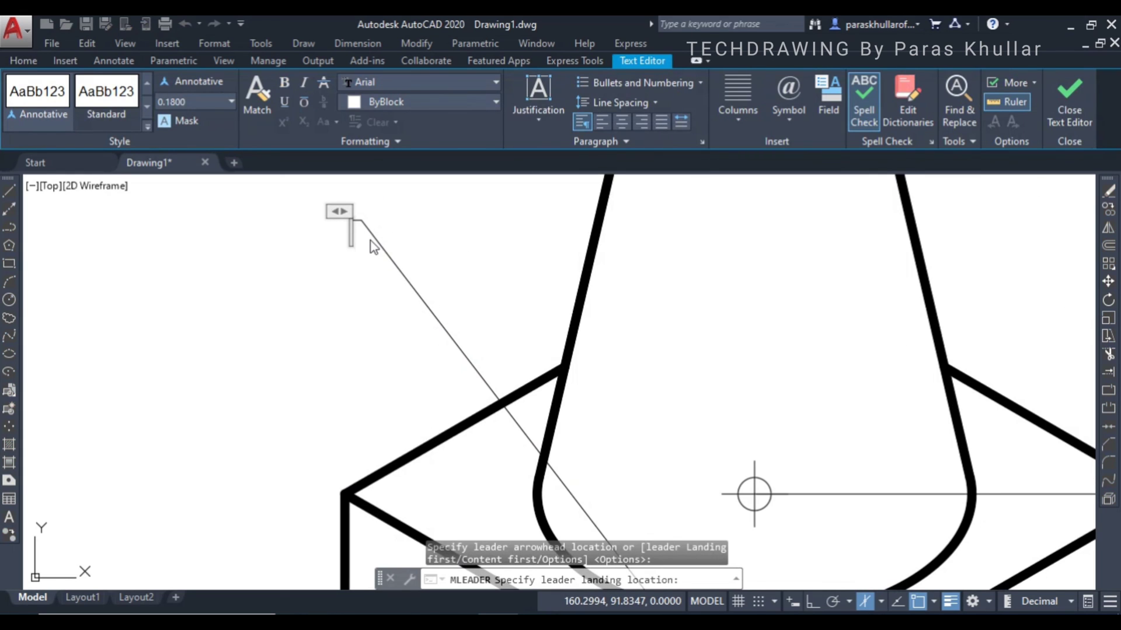
{"action": "mouse_move", "coordinate": [378, 178]}
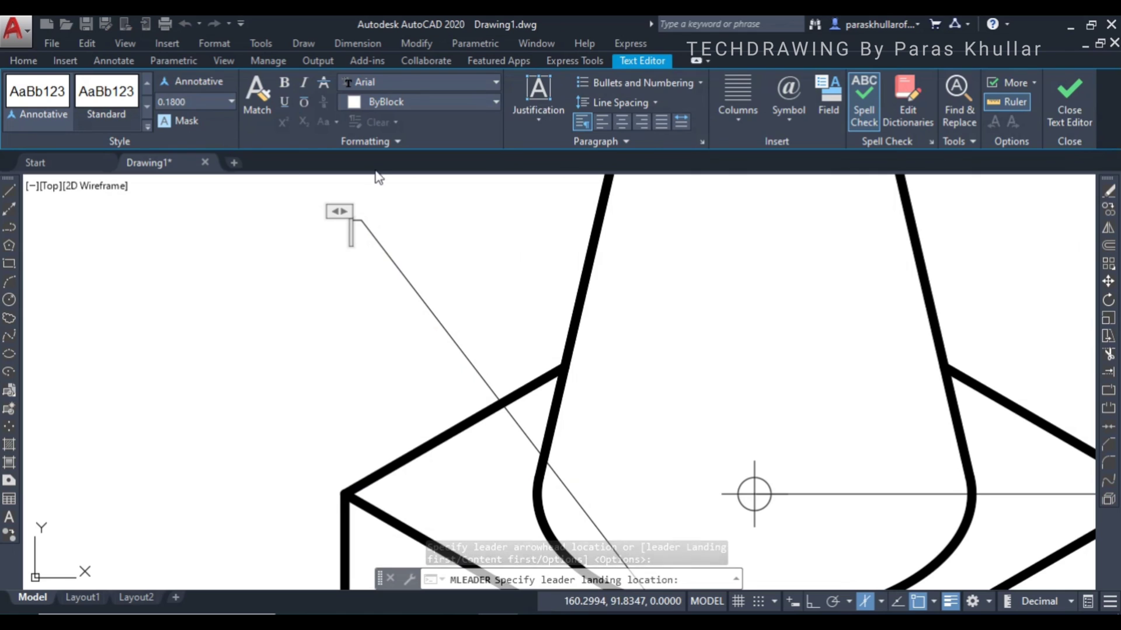
{"action": "type", "text": "D"}
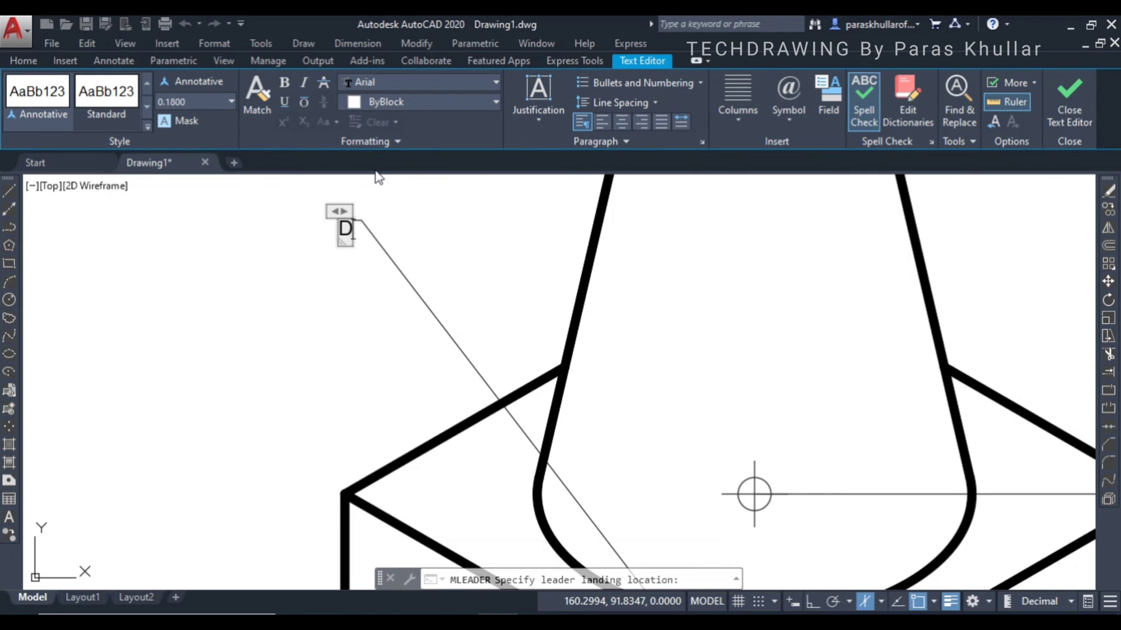
{"action": "type", "text": "15"}
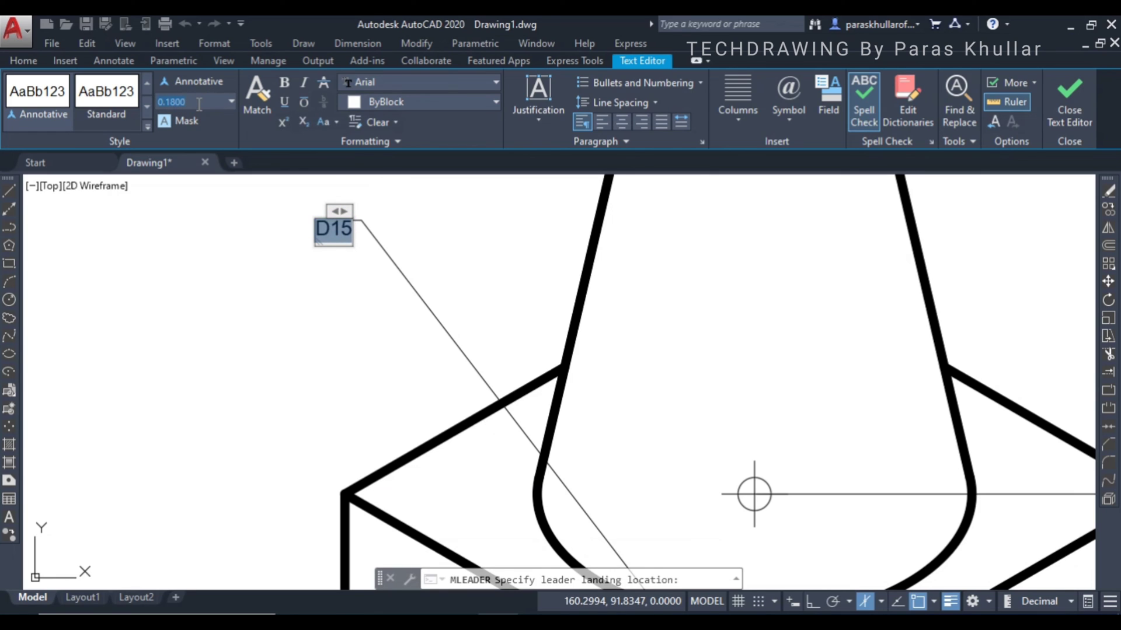
{"action": "type", "text": "4"}
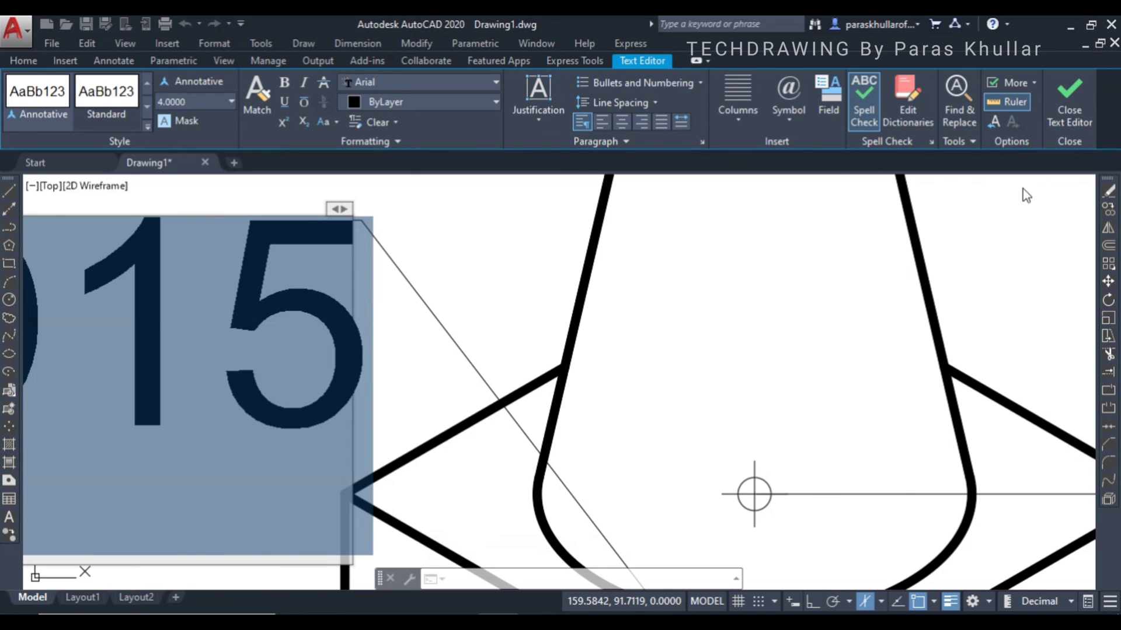
{"action": "left_click", "coordinate": [1069, 96]}
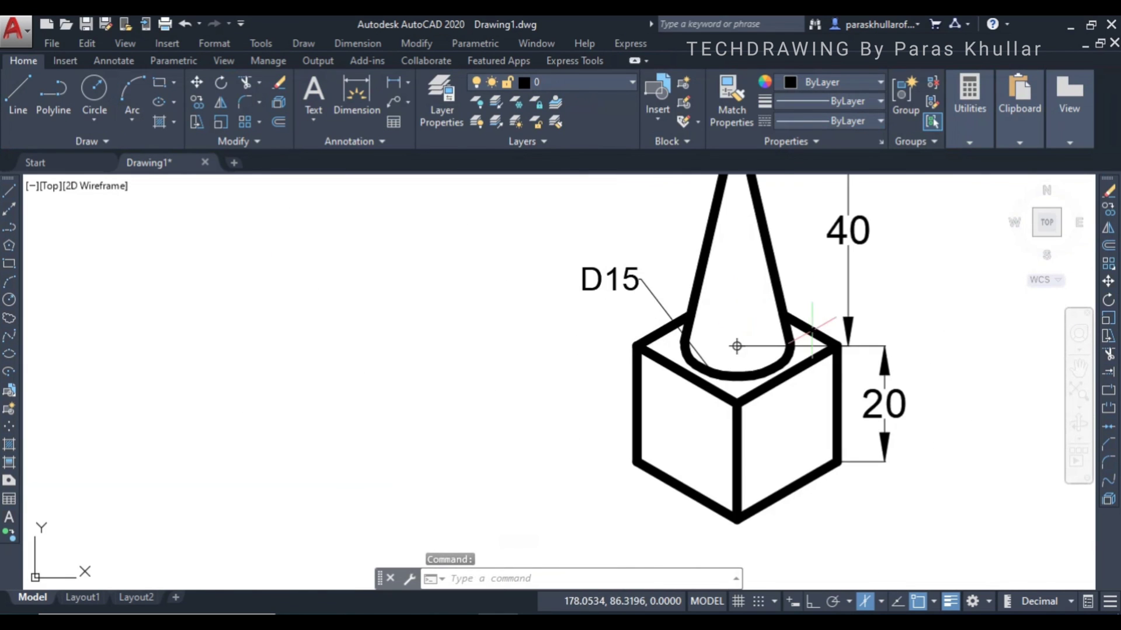
Oblique the 20 and 40 dimensions to 30 degrees using DIMEDIT.
{"action": "scroll", "scroll_direction": "down", "scroll_amount": 3}
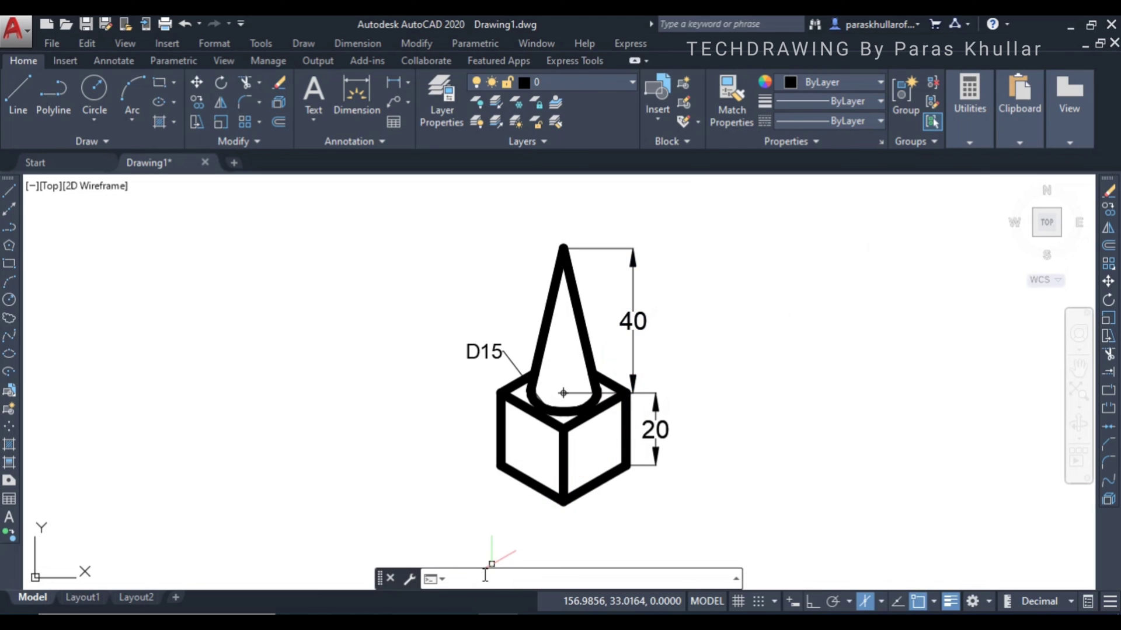
{"action": "type", "text": "Di"}
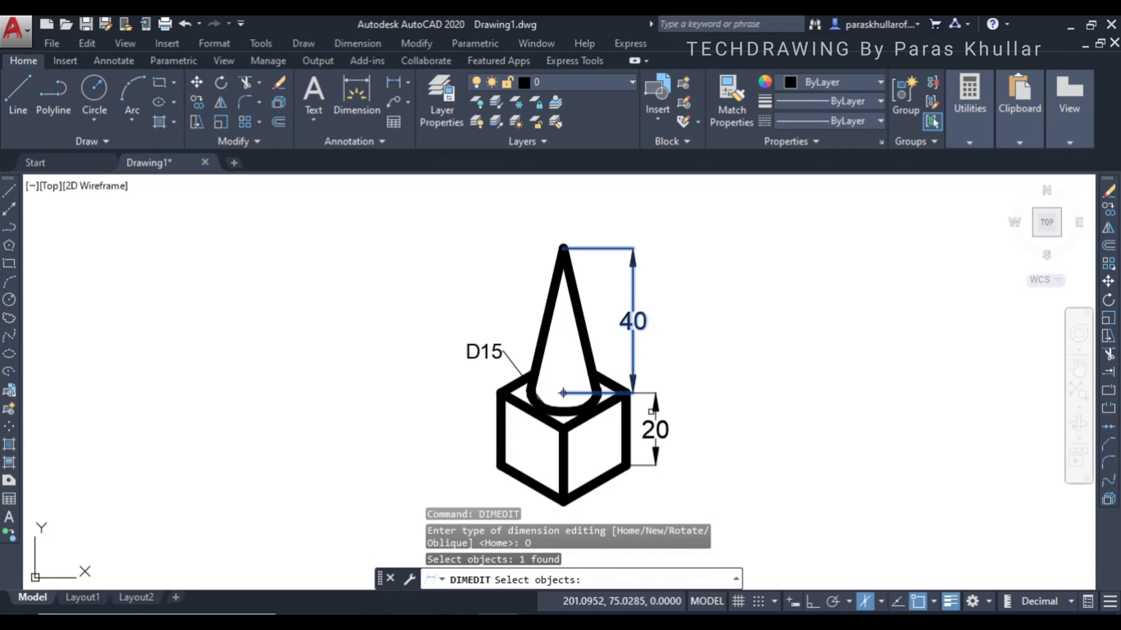
{"action": "left_click", "coordinate": [645, 430]}
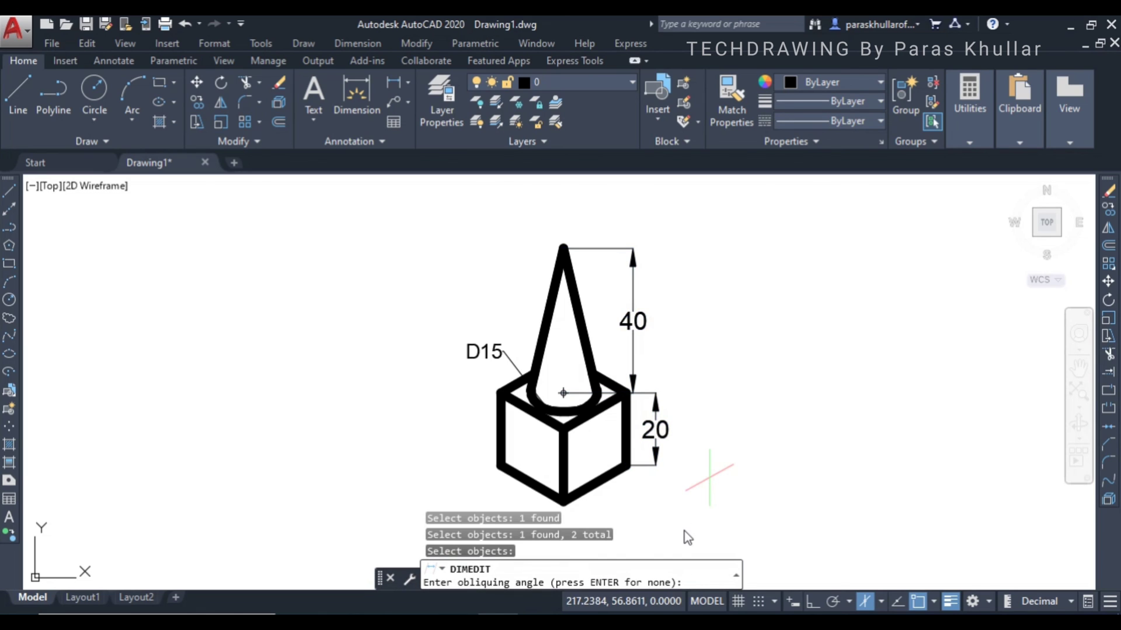
{"action": "type", "text": "3"}
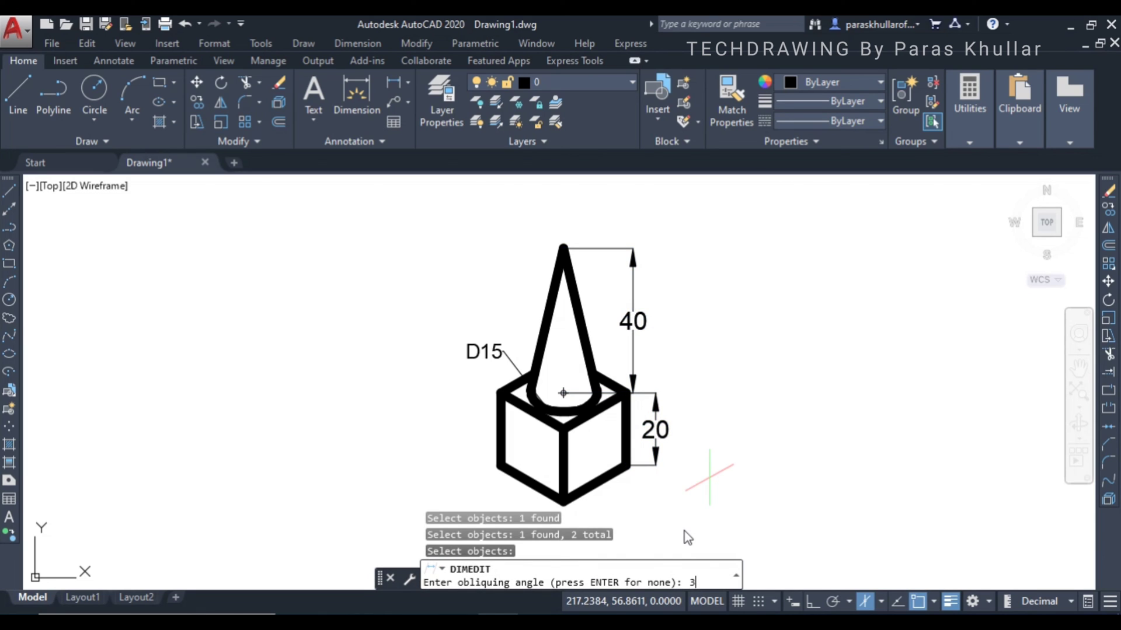
{"action": "type", "text": "0"}
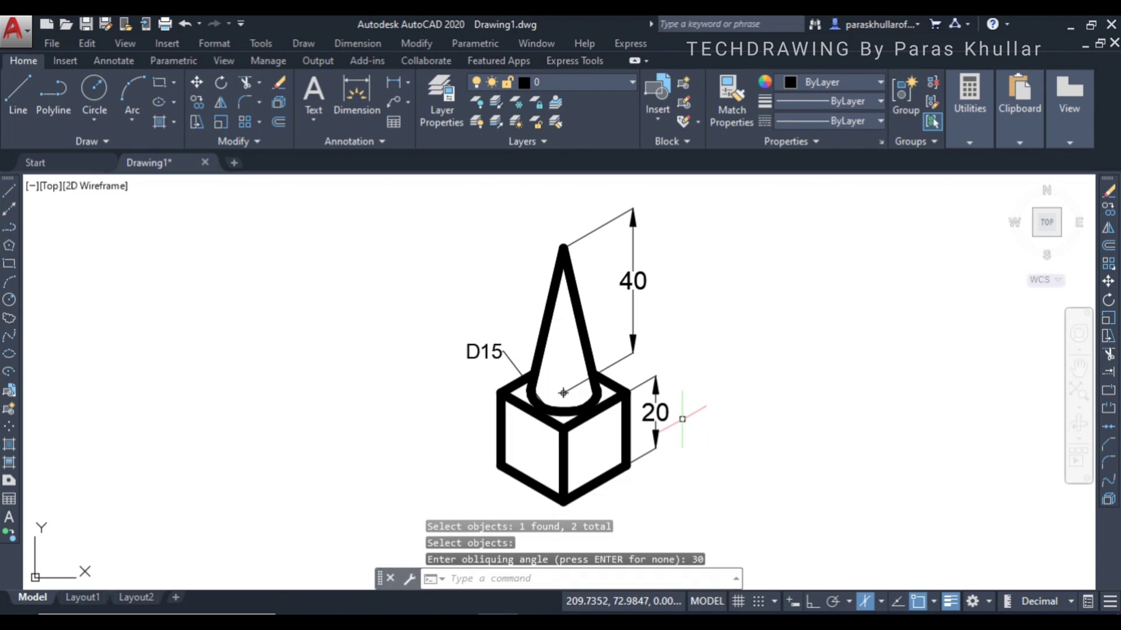
{"action": "mouse_move", "coordinate": [629, 397]}
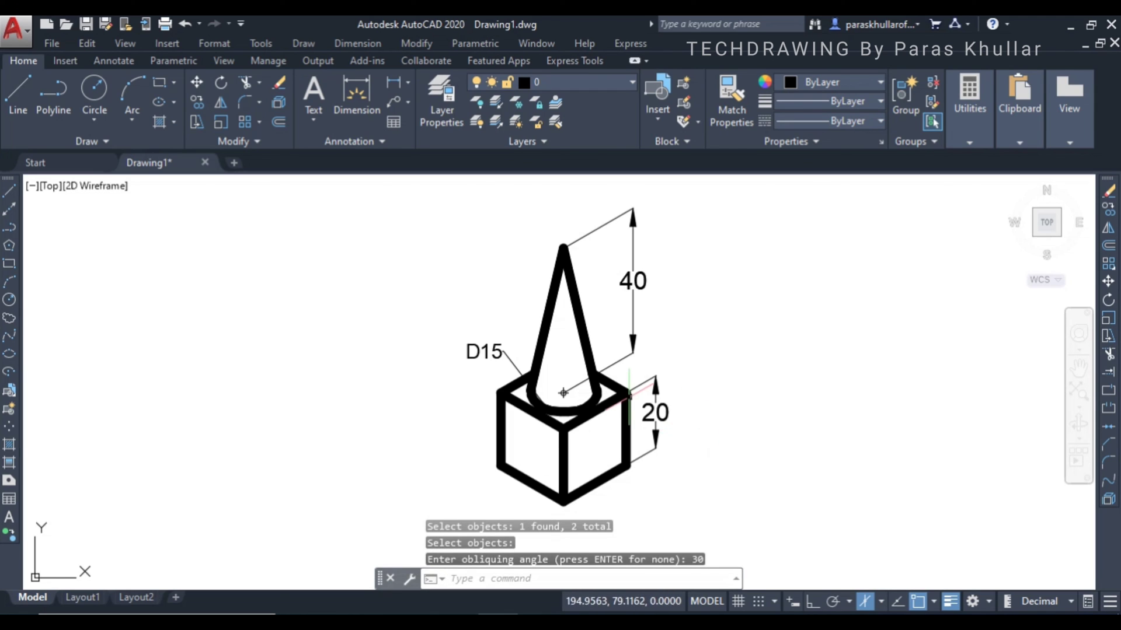
{"action": "mouse_move", "coordinate": [572, 341]}
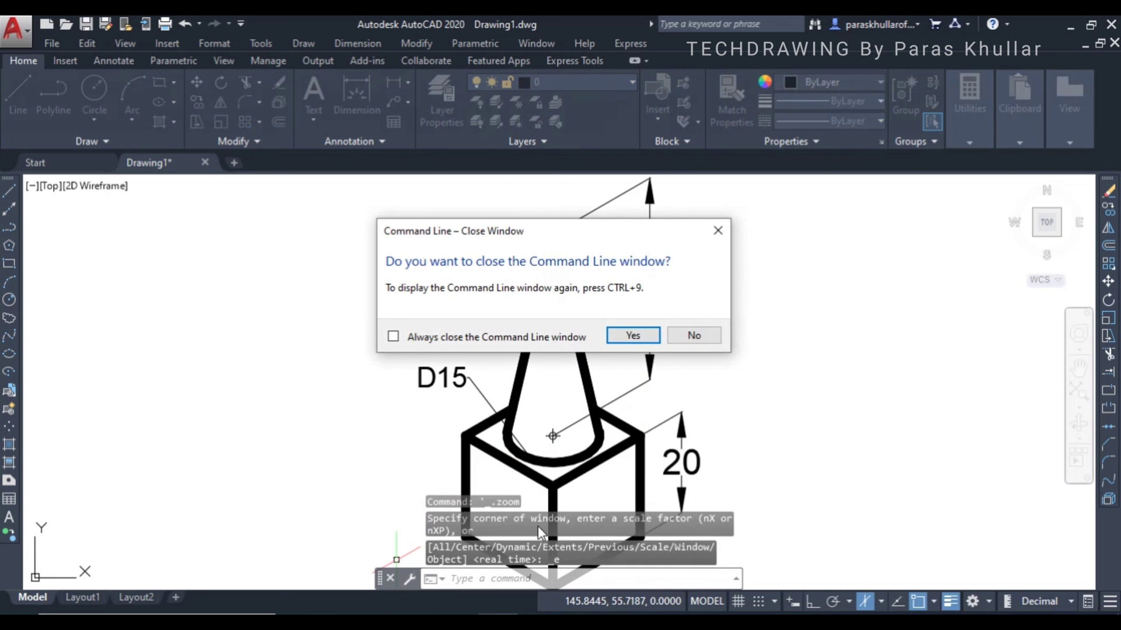
Confirm Yes in the Close Window prompt to hide the command line.
{"action": "left_click", "coordinate": [632, 335]}
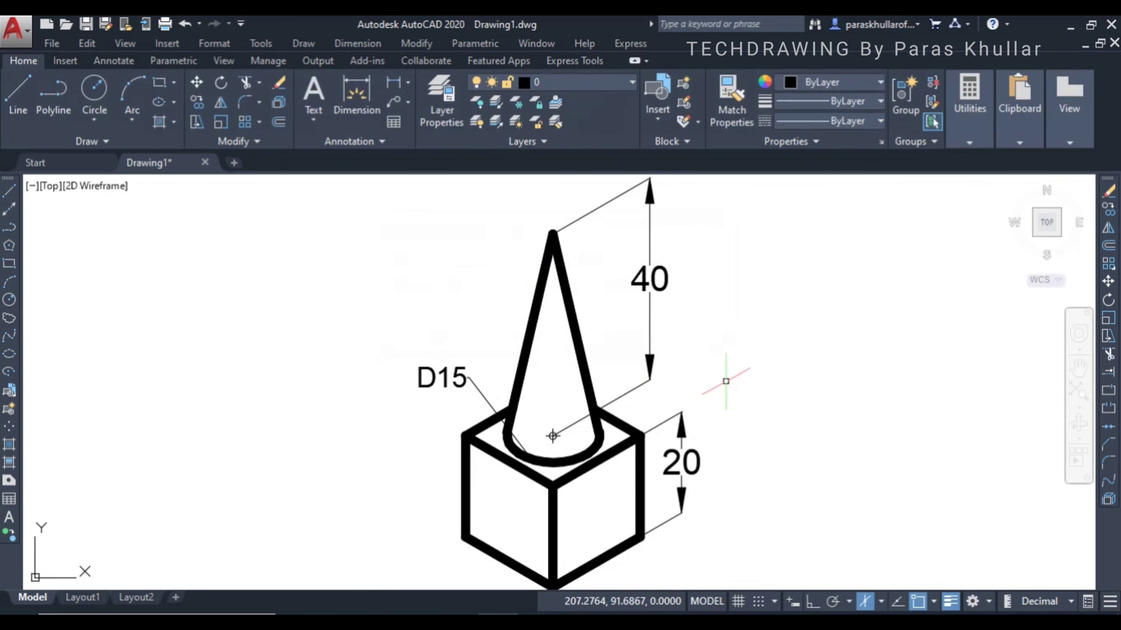